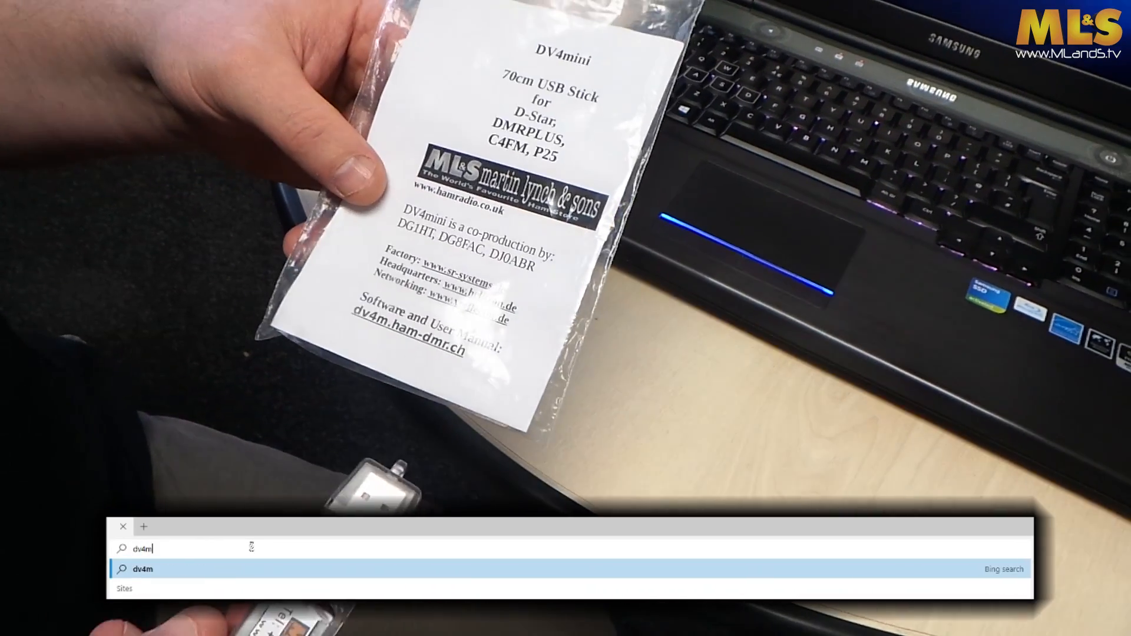
Step: Enter the address dv4m.ham-dmr.ch in the Edge address bar to reach the DV4mini software index
type(".h")
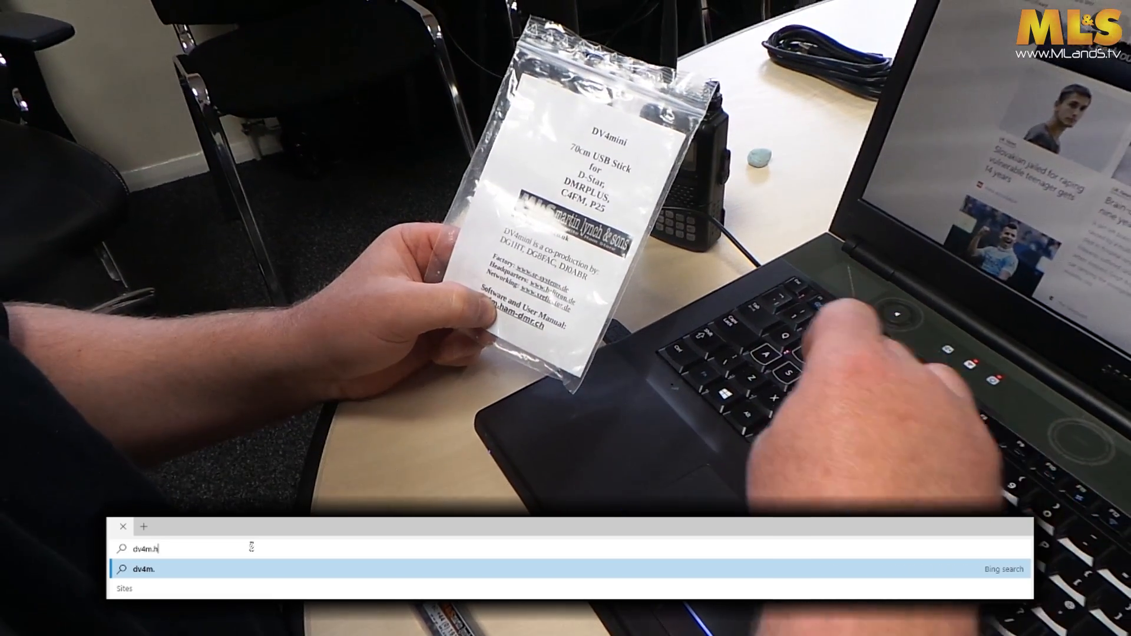
type("am-")
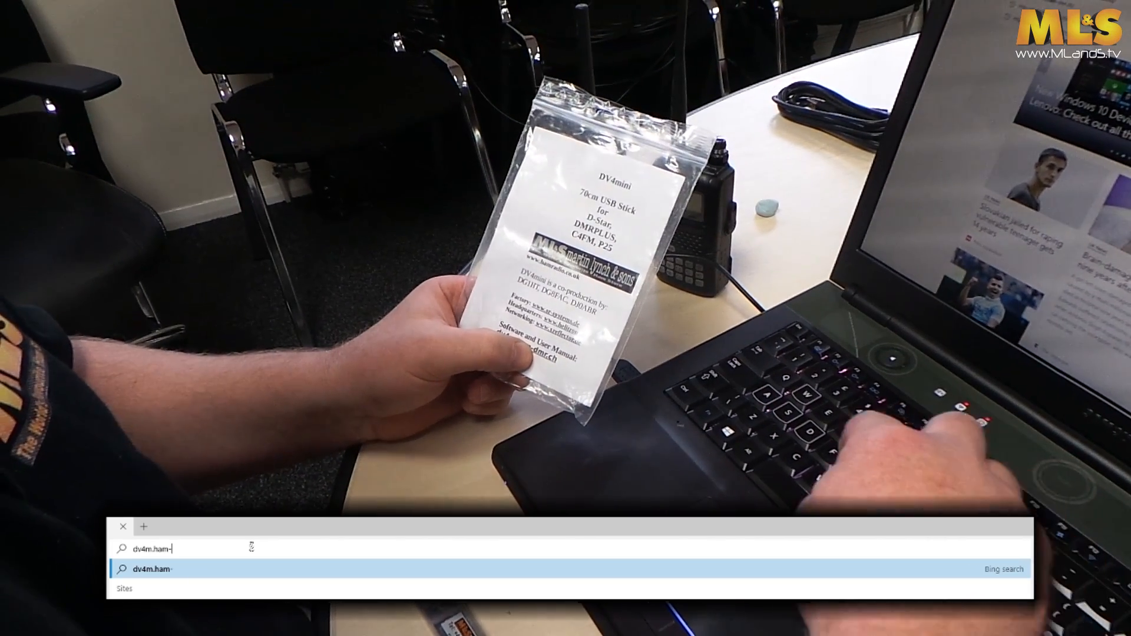
type("dmr.ch")
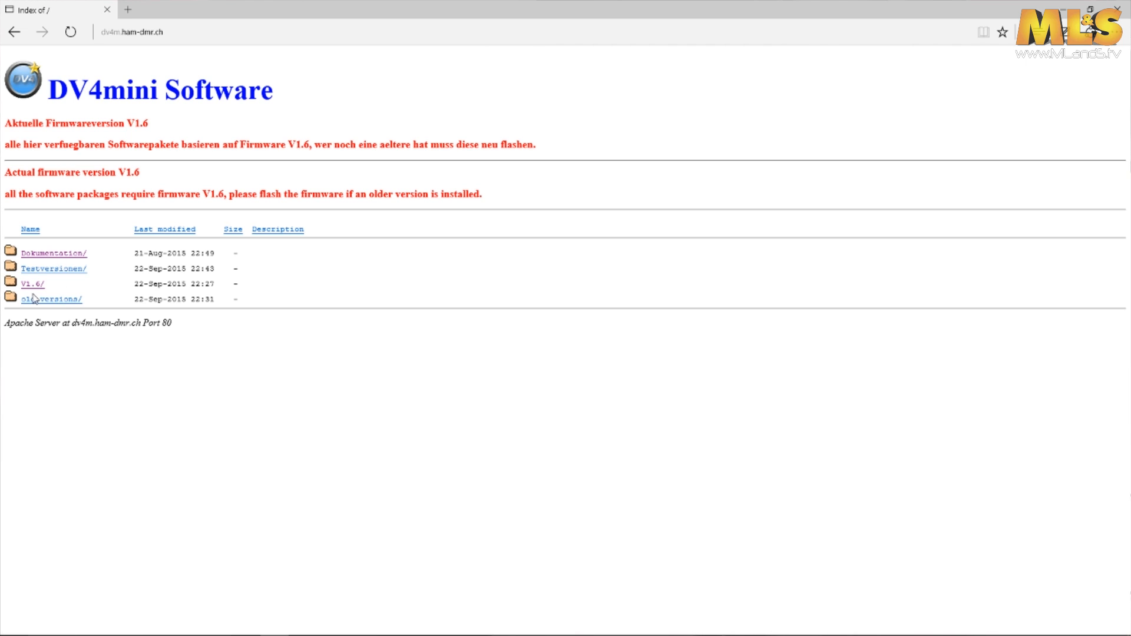
mouse_move(70, 257)
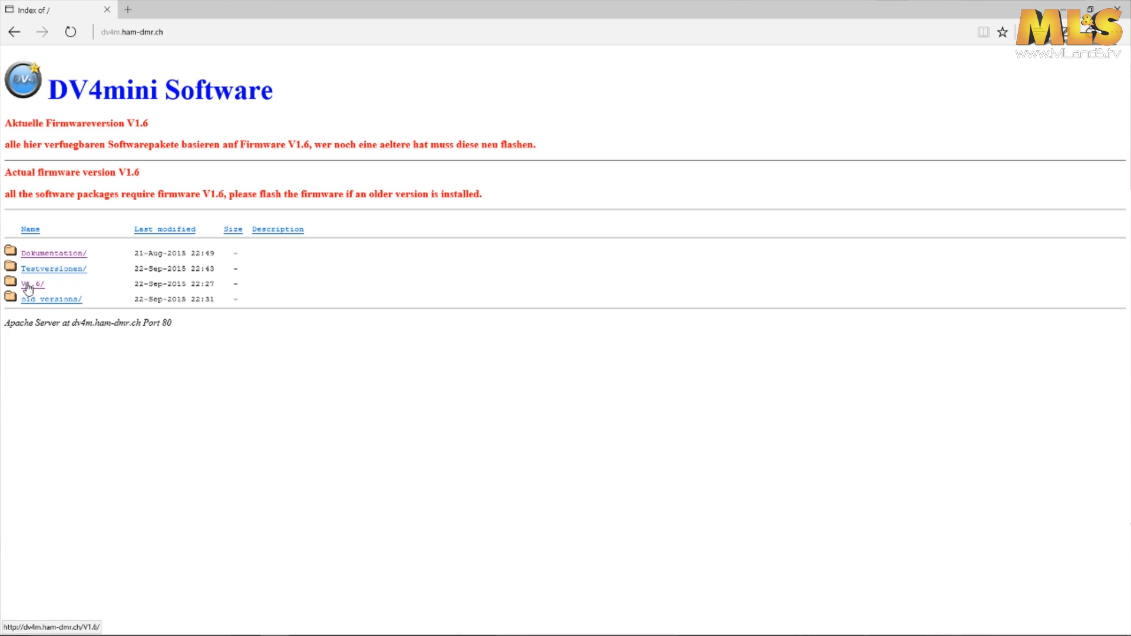
Step: Download 2015_09_23_setup.exe from V1.6/Windows/ and run it from the download prompt
left_click(29, 285)
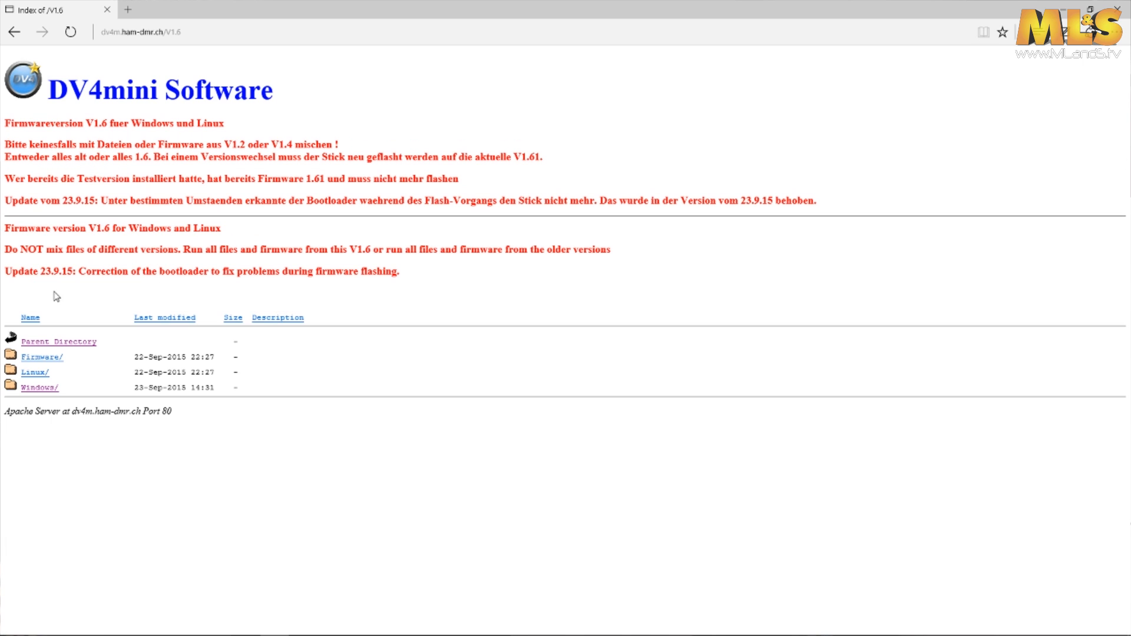
mouse_move(37, 390)
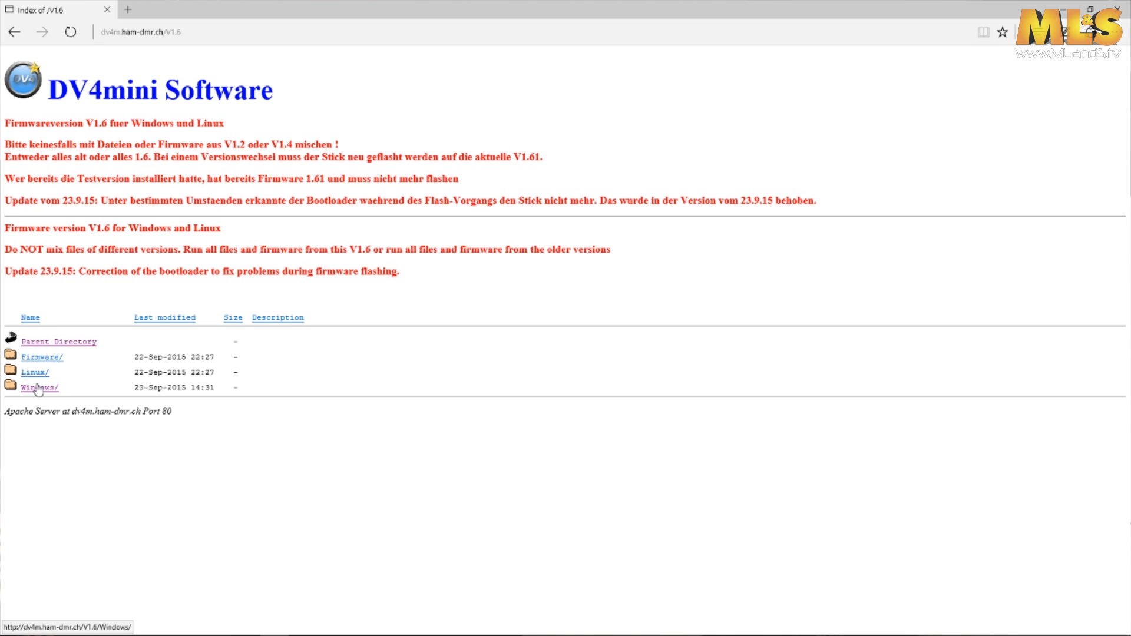
left_click(35, 386)
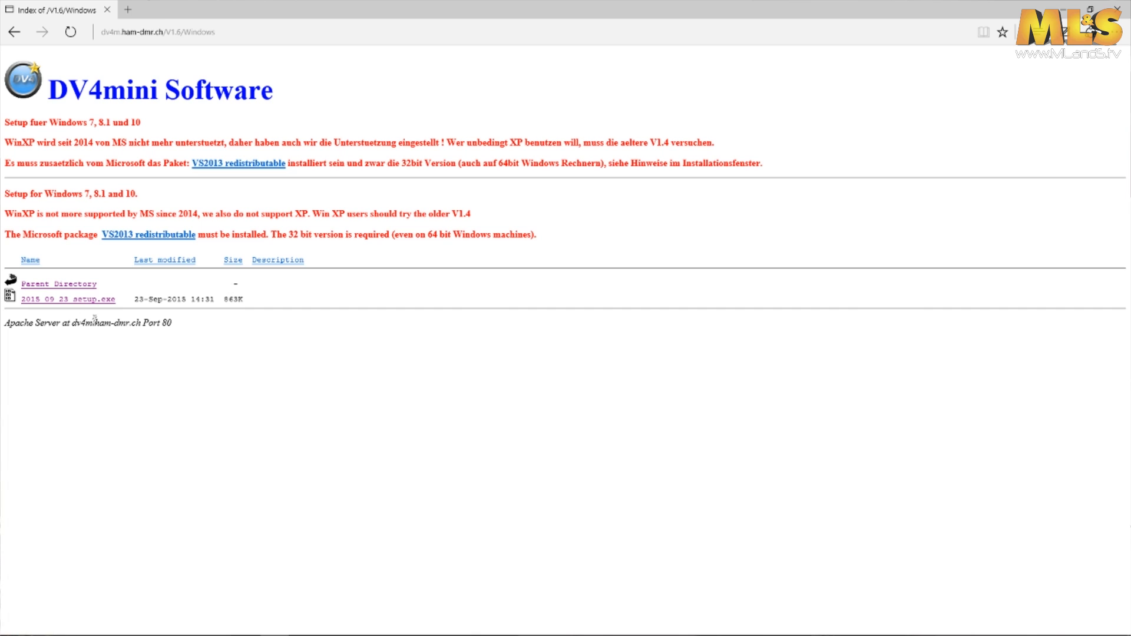
mouse_move(71, 305)
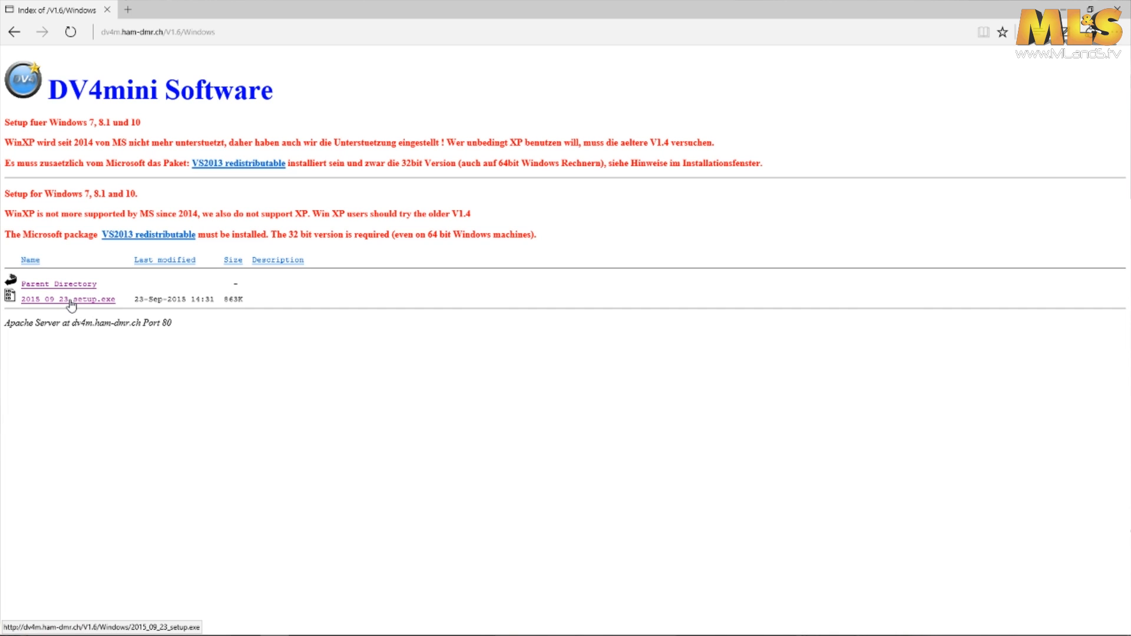
left_click(70, 300)
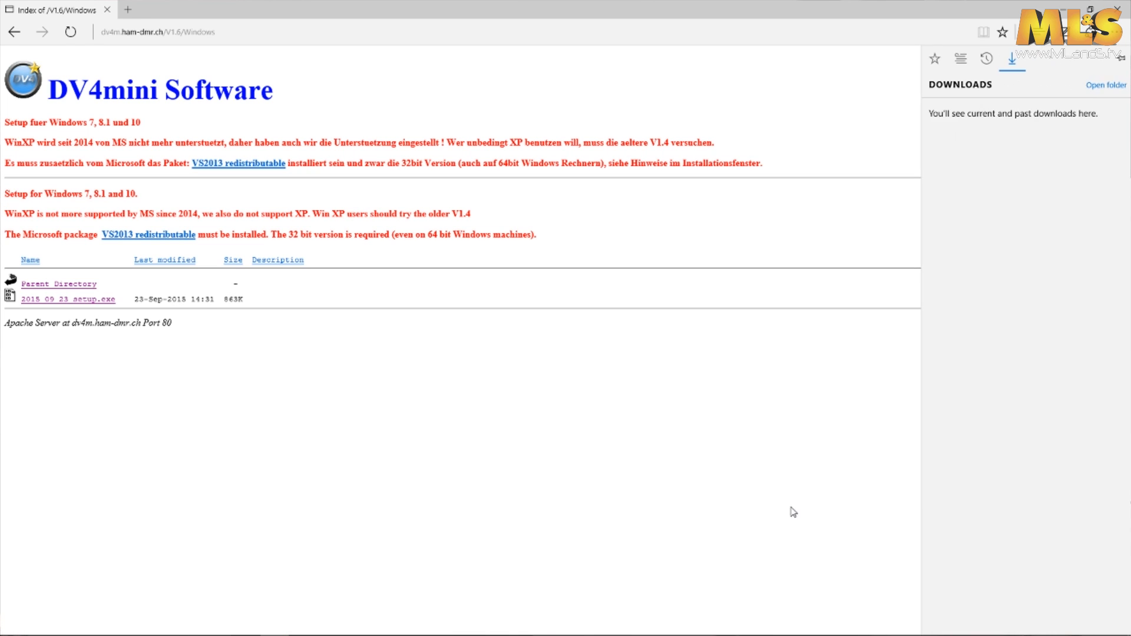
left_click(62, 300)
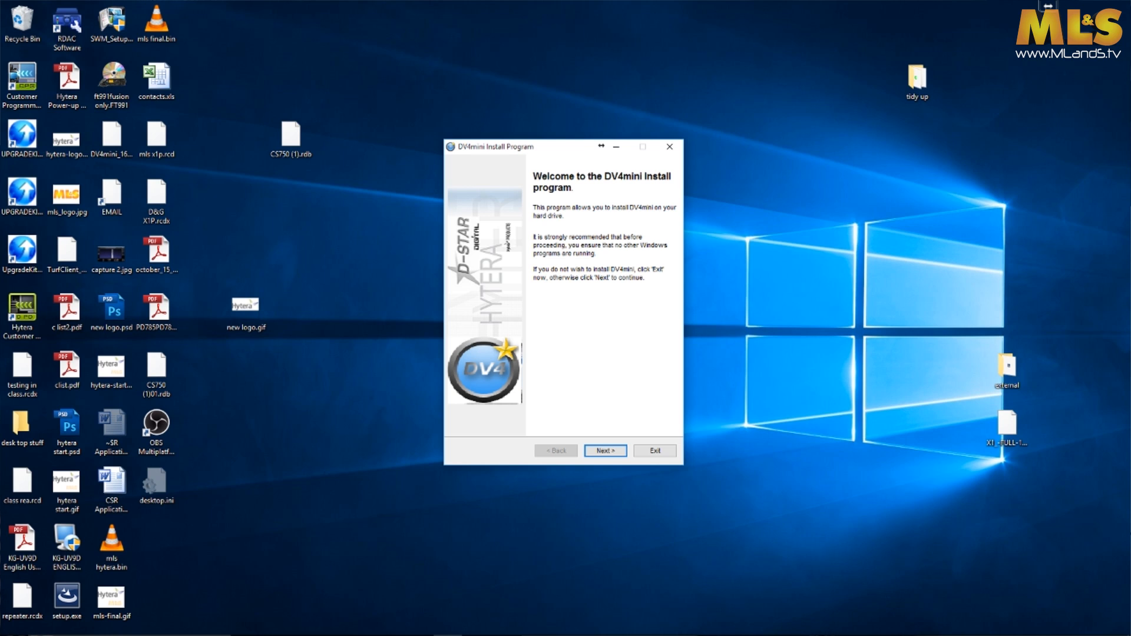
Step: Accept the license terms and the default Program Files (x86)\DV4mini install folder
left_click(605, 451)
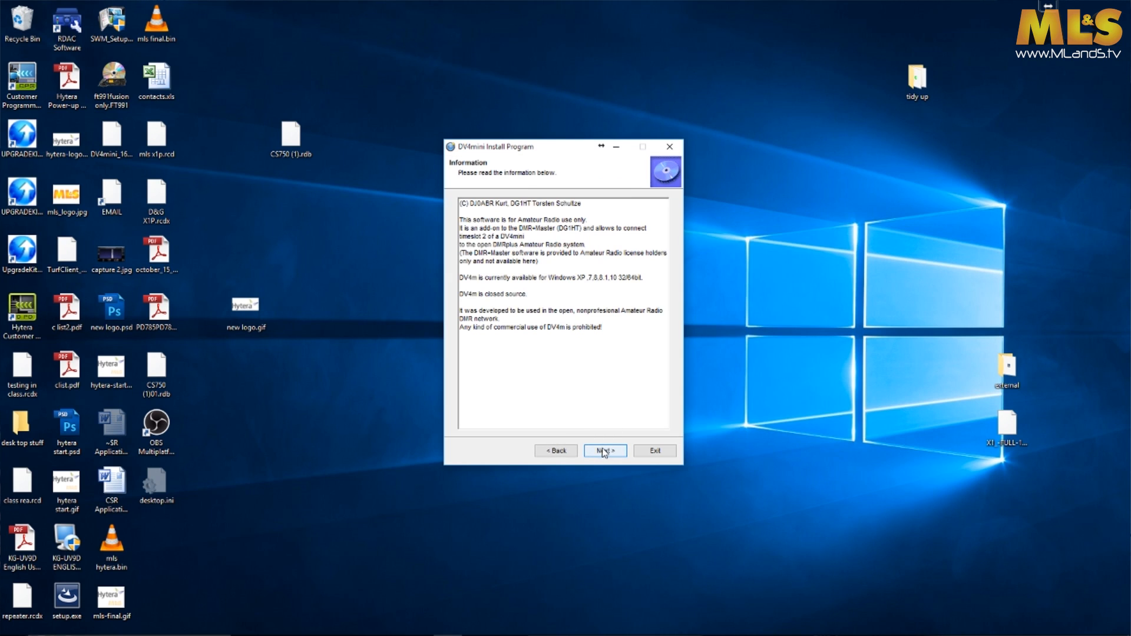
left_click(606, 451)
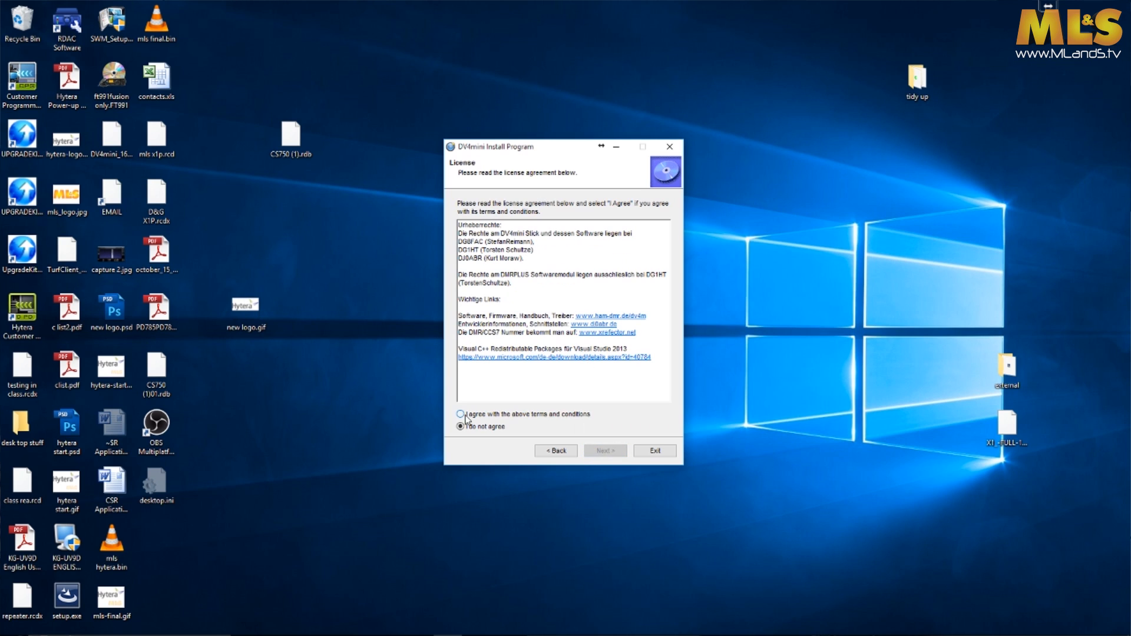
left_click(460, 414)
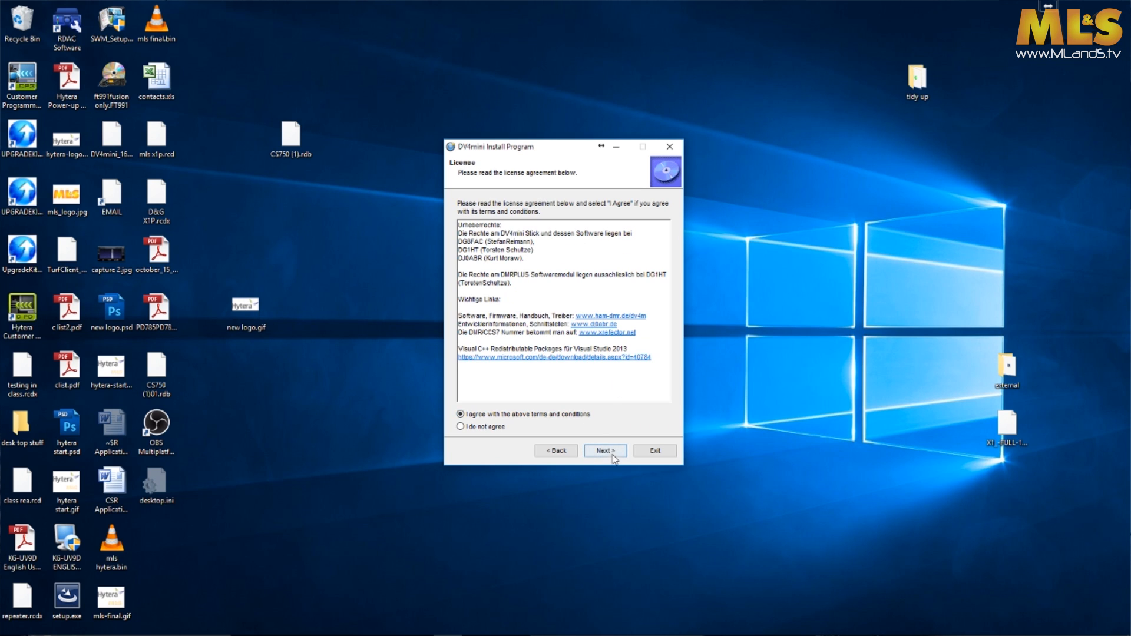
left_click(606, 450)
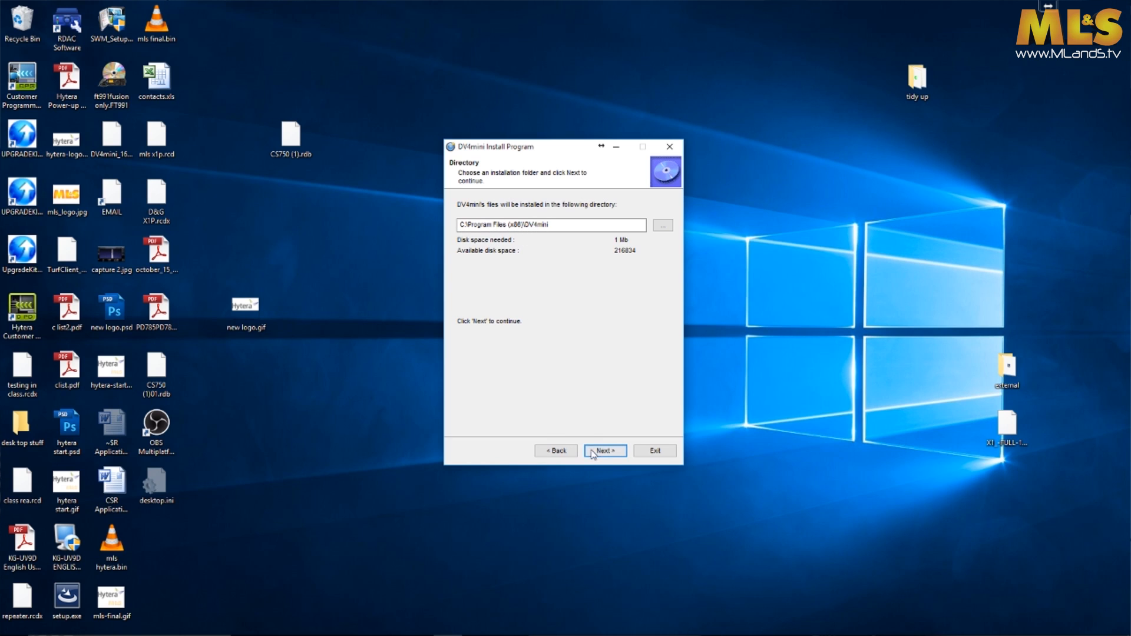
left_click(604, 450)
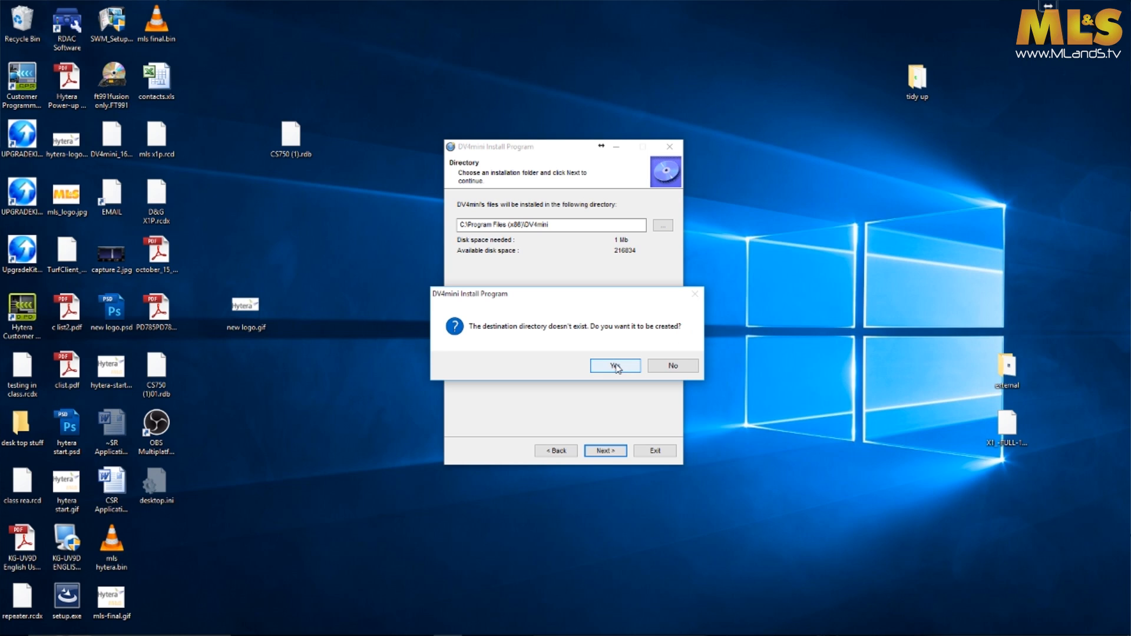
Step: Create the missing folder, install DV4mini, finish the wizard and exit the installer
left_click(615, 365)
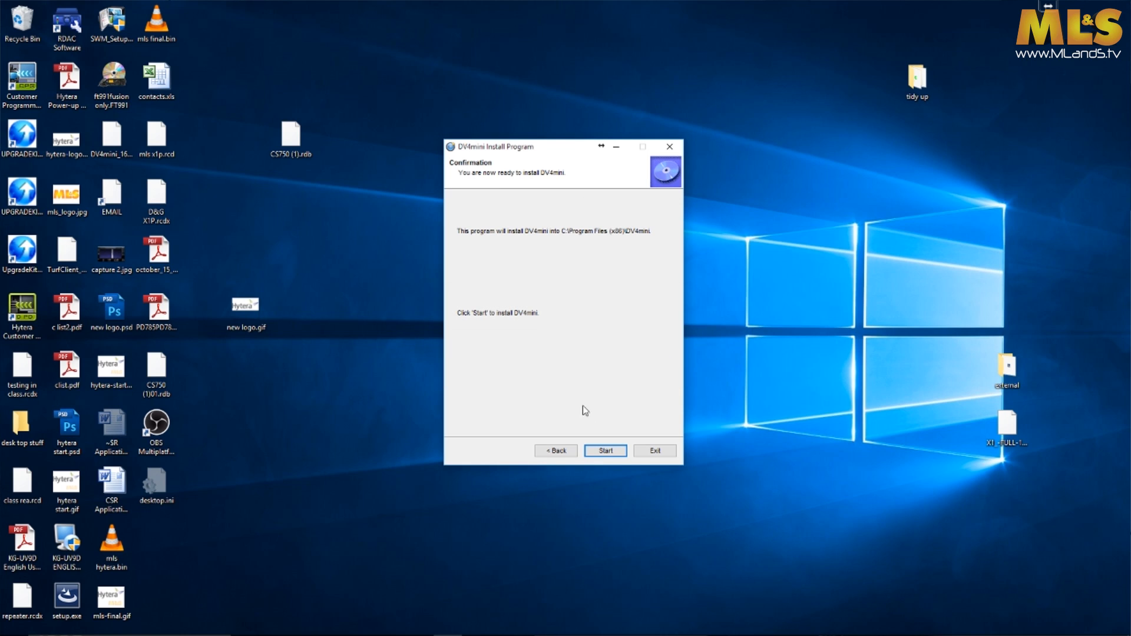
left_click(606, 450)
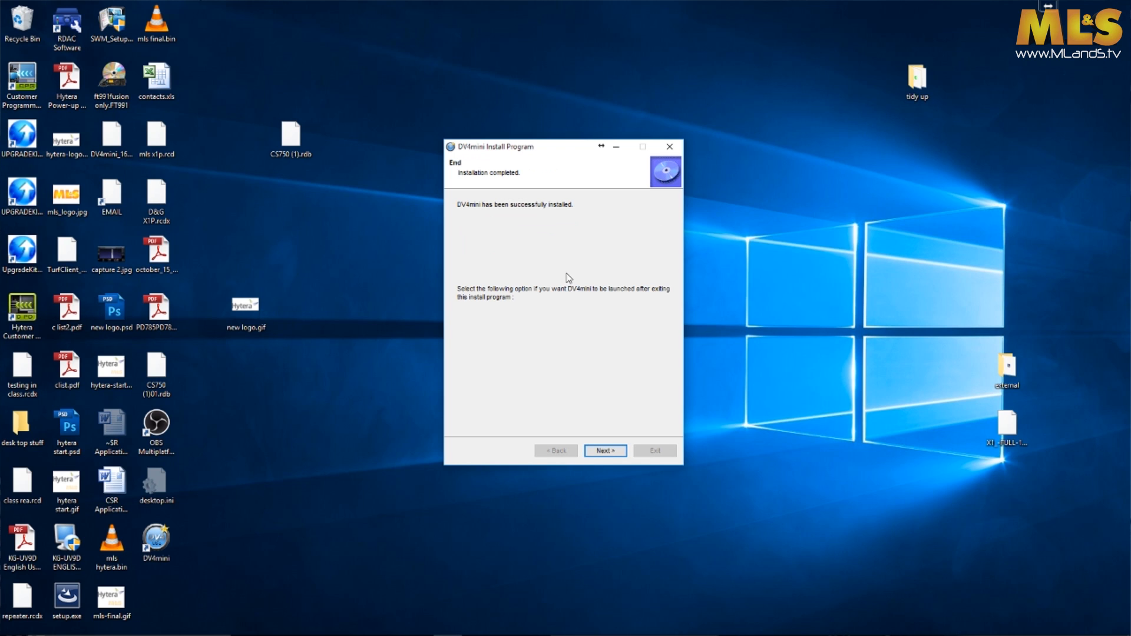
mouse_move(607, 416)
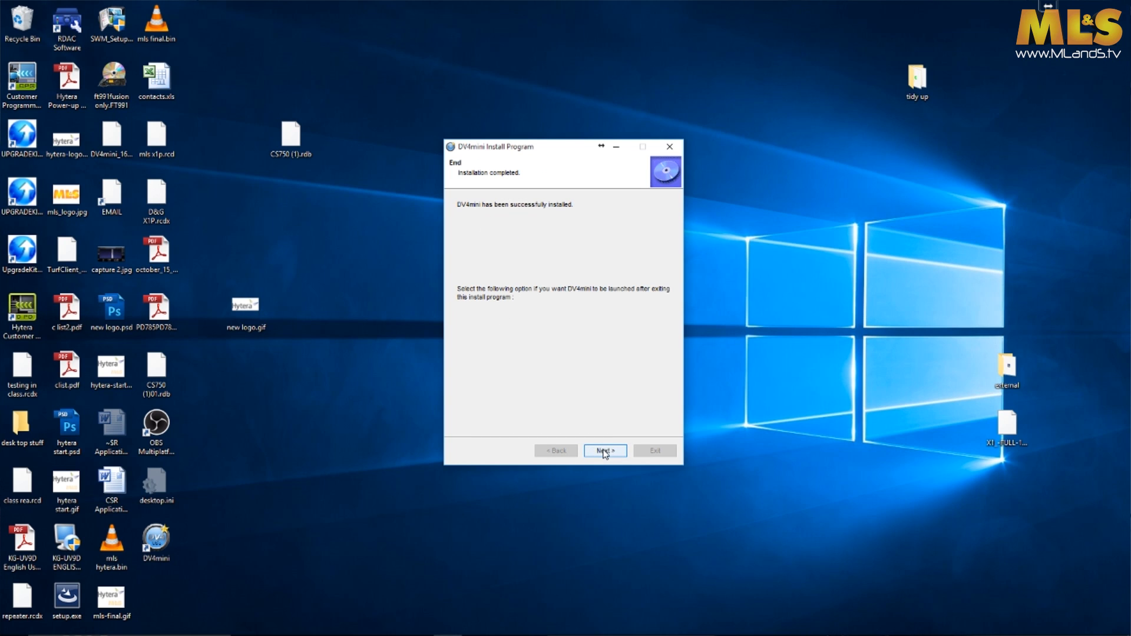
left_click(606, 451)
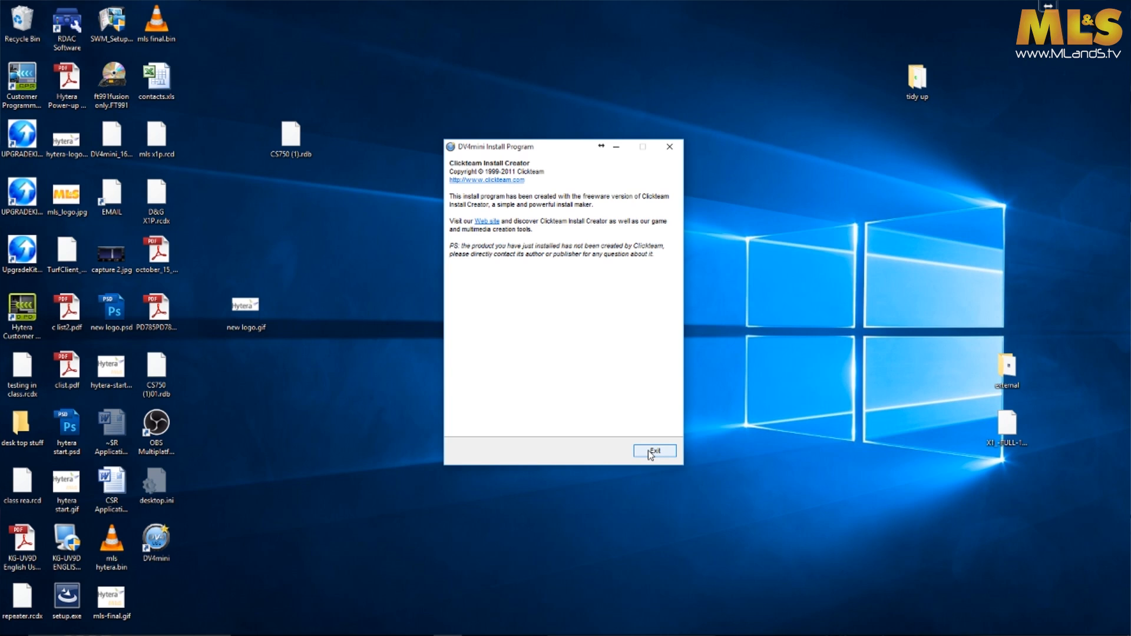
left_click(657, 450)
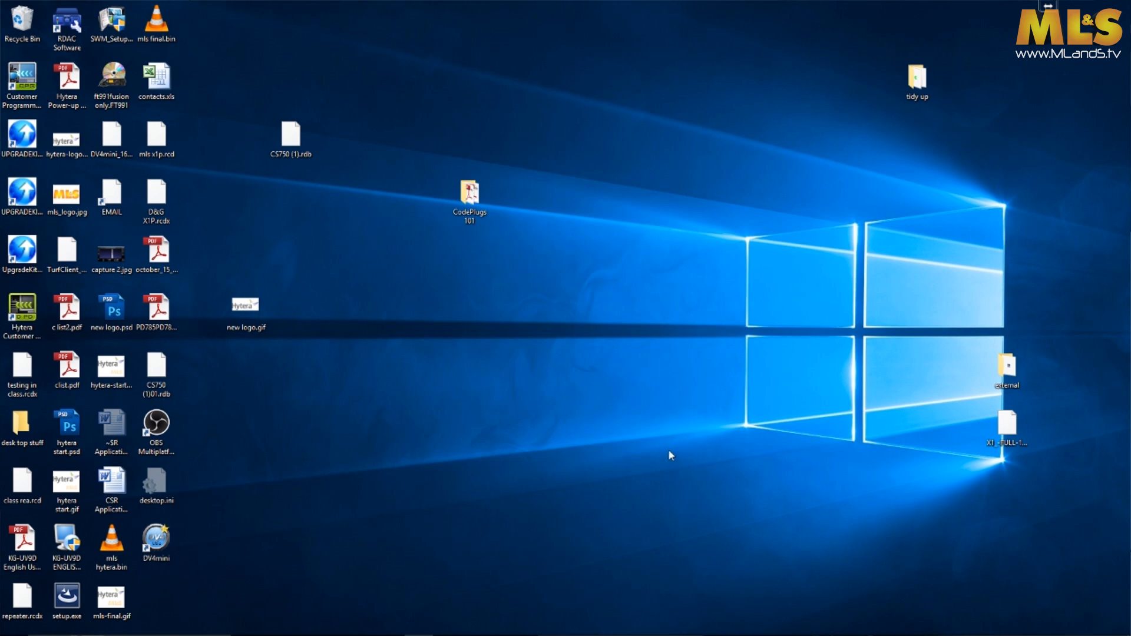
left_click(155, 540)
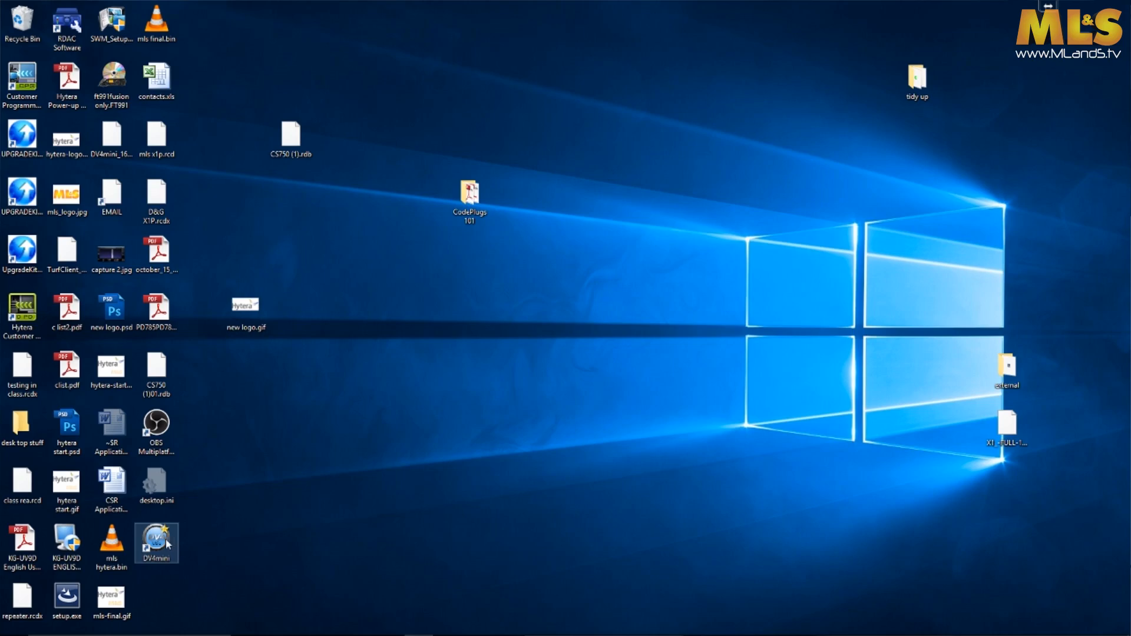
Step: Launch DV4mini, connect to DMR+ reflector 4400 and set the hotspot callsign suffix to D
double_click(156, 539)
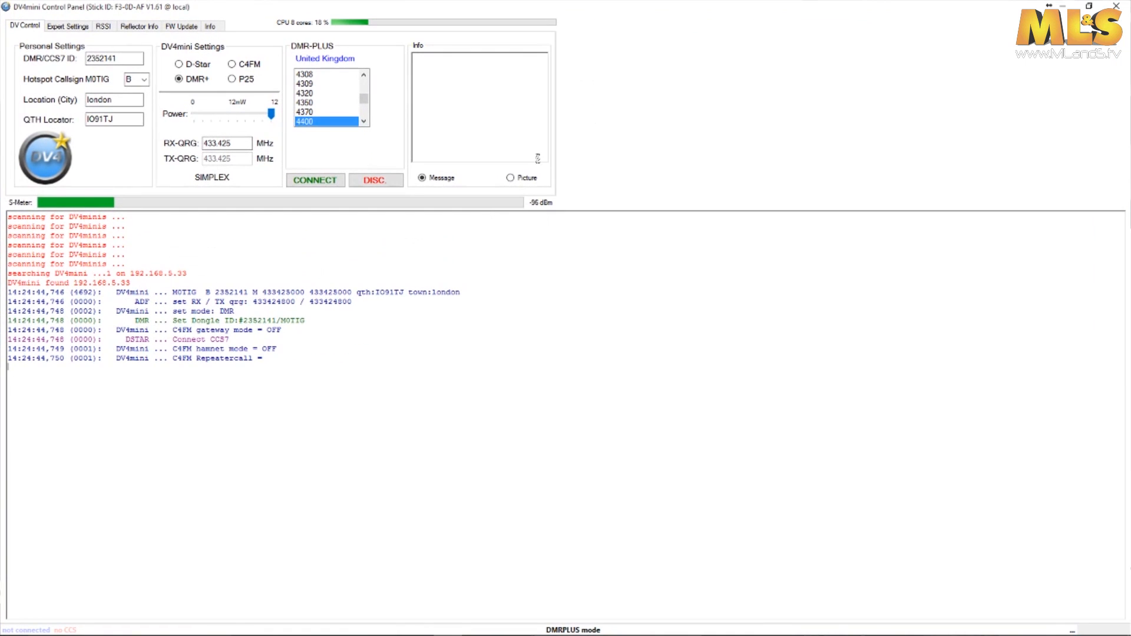
left_click(315, 180)
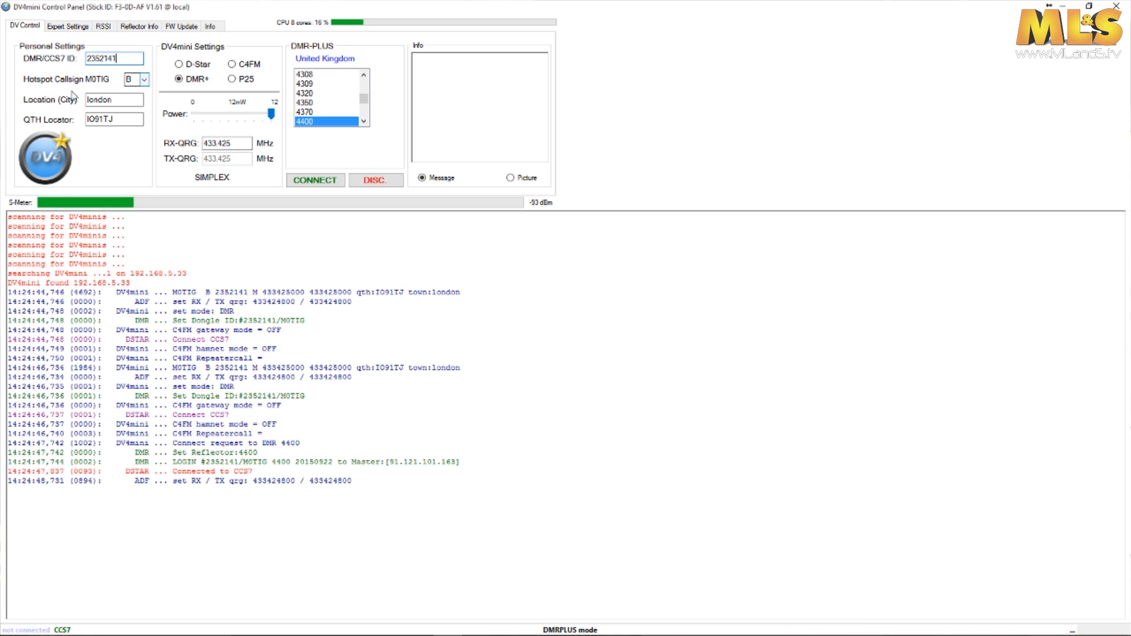
left_click(144, 80)
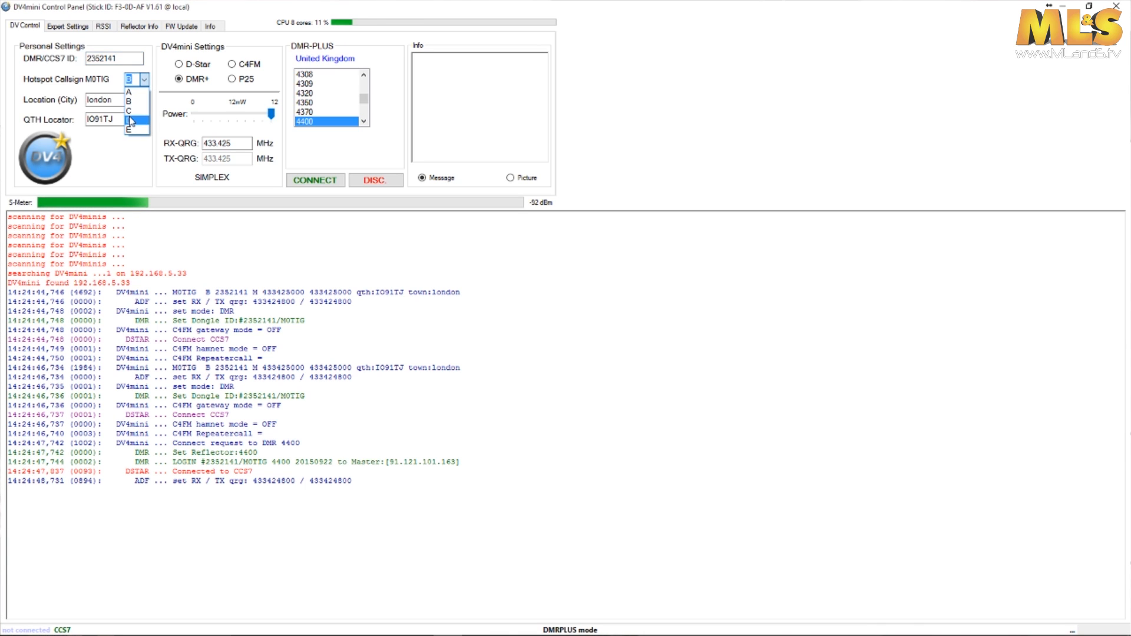
left_click(144, 80)
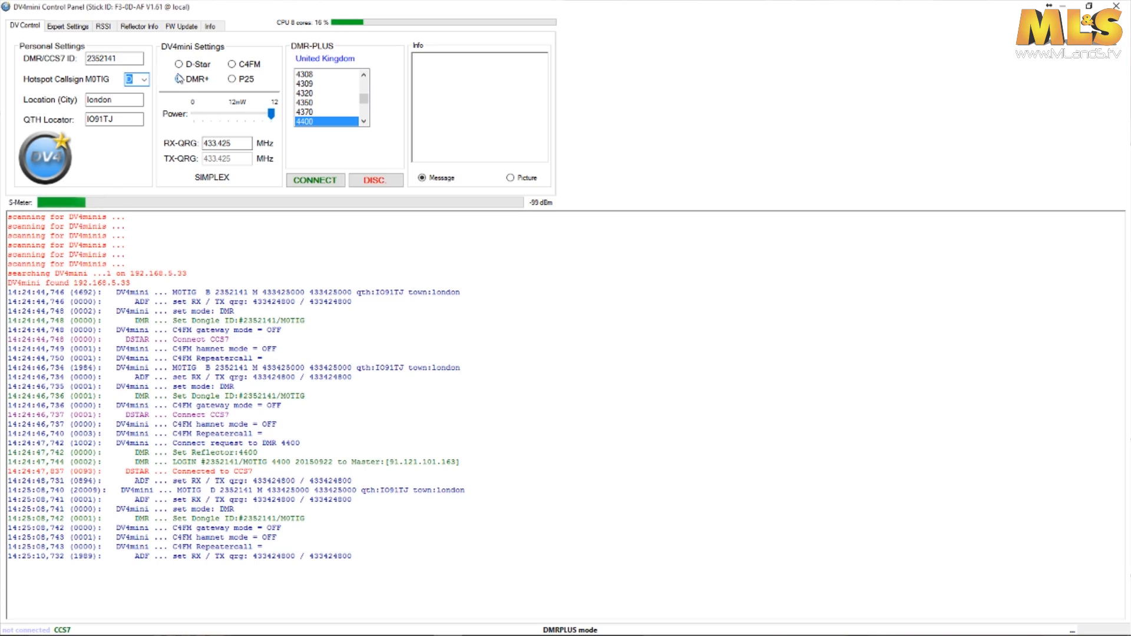
left_click(177, 80)
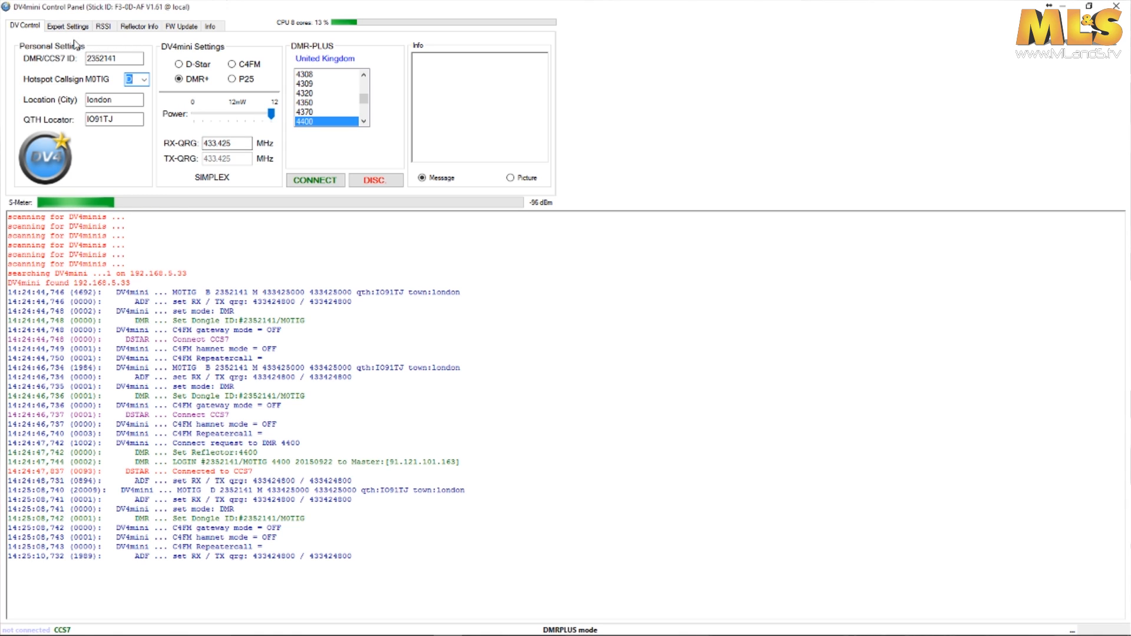
mouse_move(410, 216)
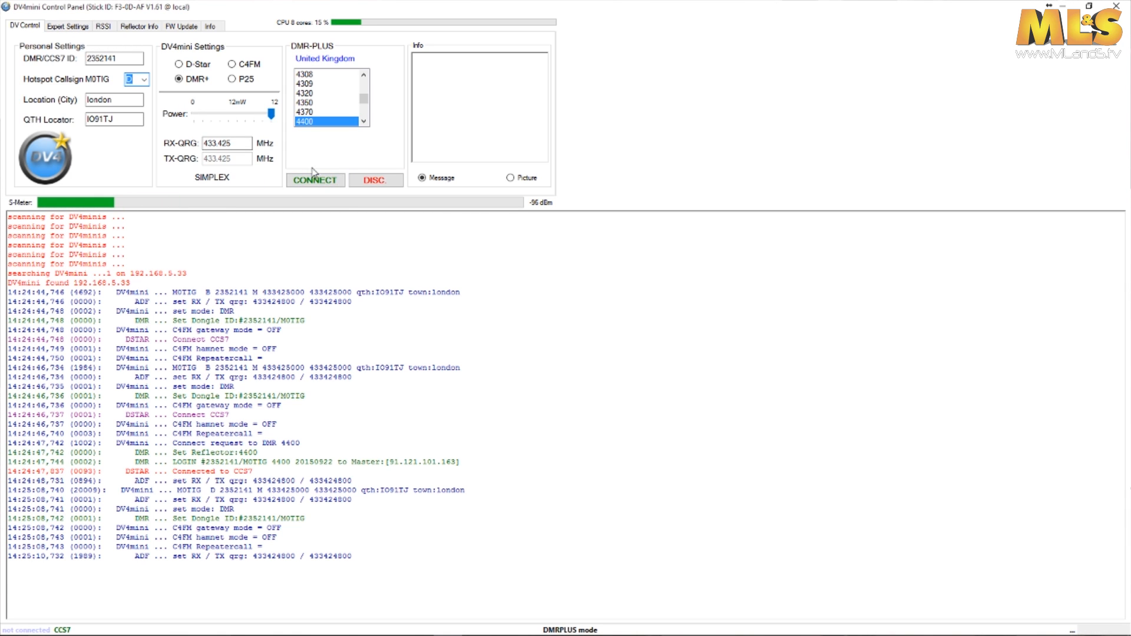
mouse_move(146, 35)
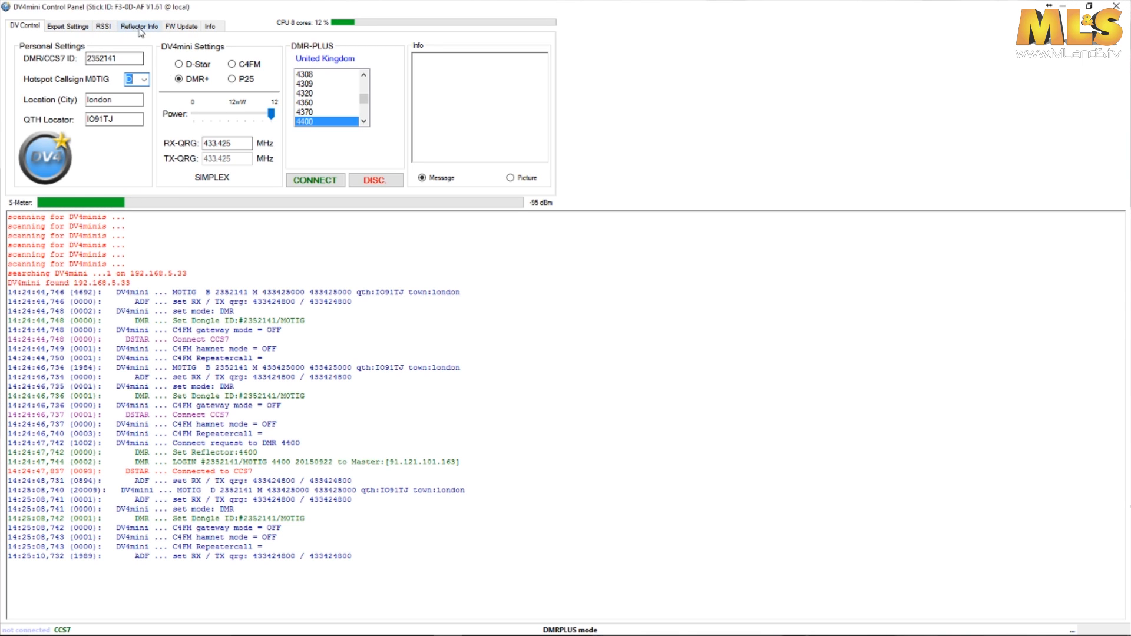
Step: View Expert Settings with DMR correction -200 and nearest DMR master GB-GreatBritain
left_click(56, 26)
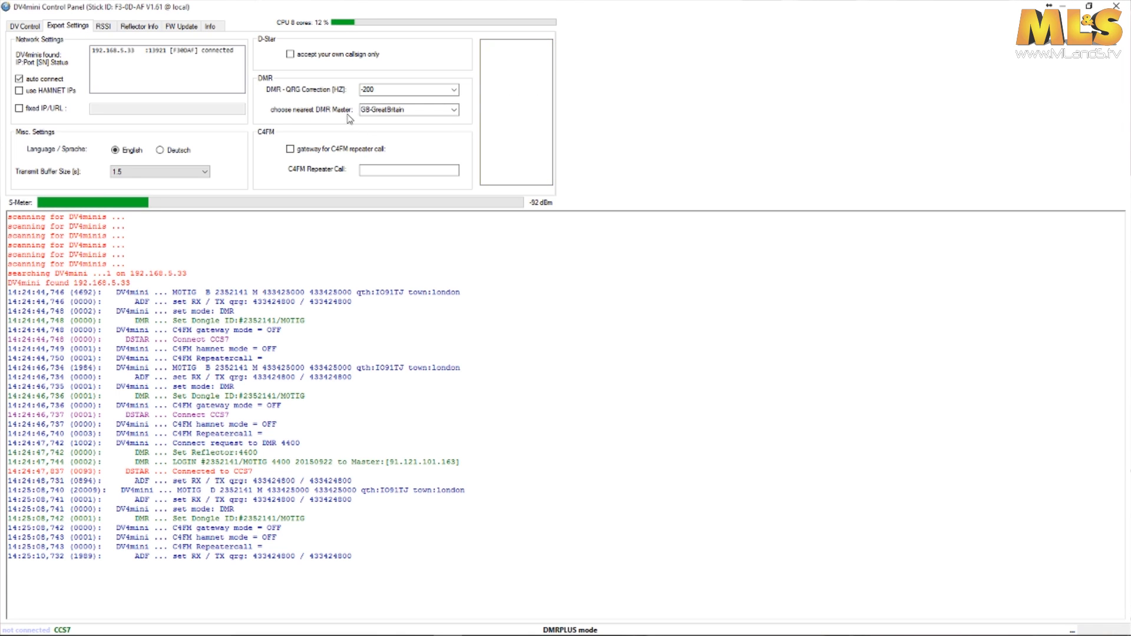
left_click(408, 108)
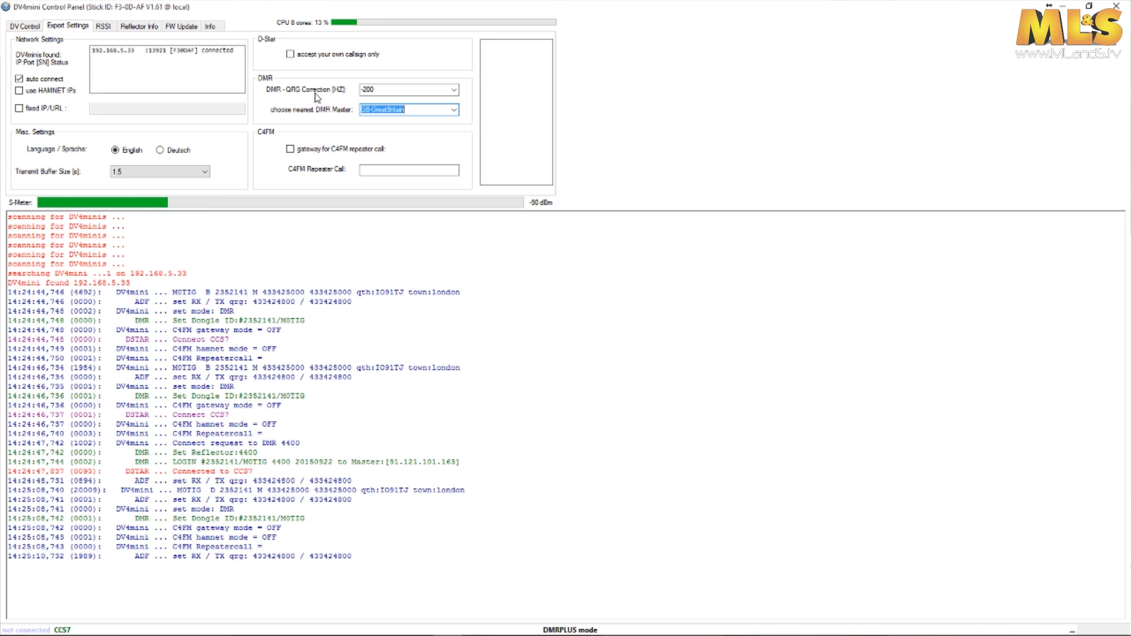
mouse_move(325, 101)
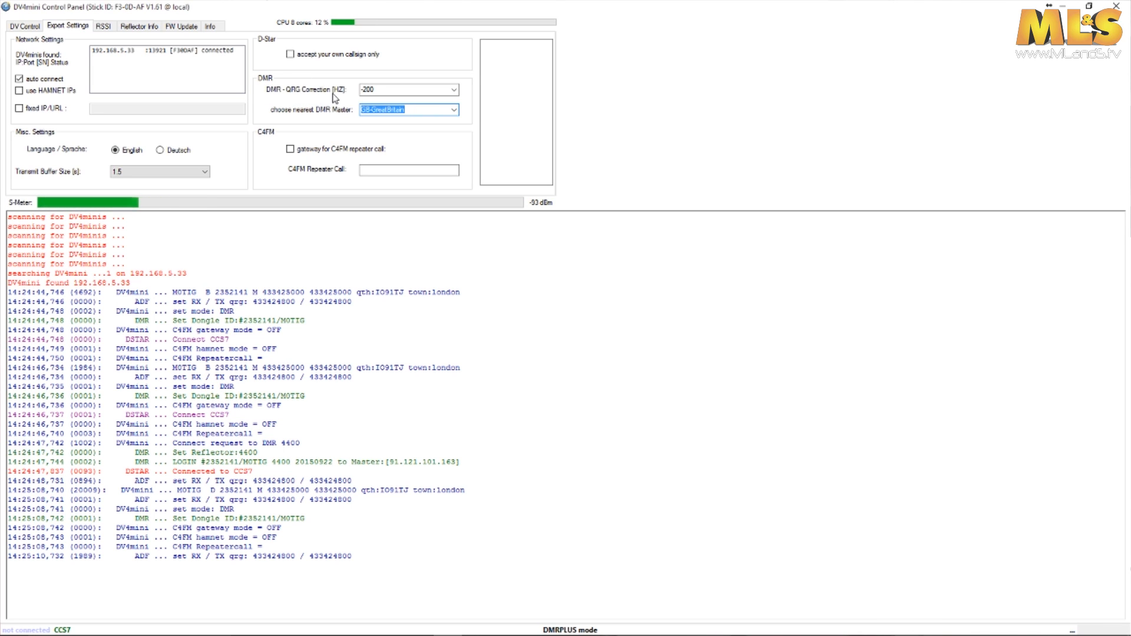
mouse_move(410, 90)
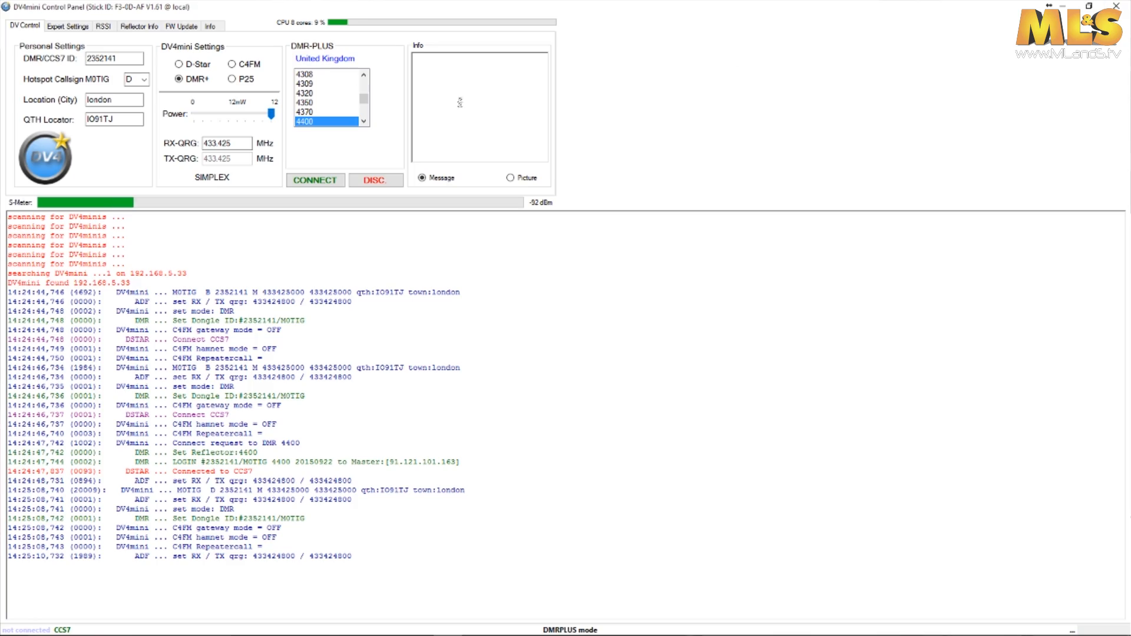
Step: Switch the dongle to D-Star mode and connect it to reflector REF001 module C
left_click(175, 63)
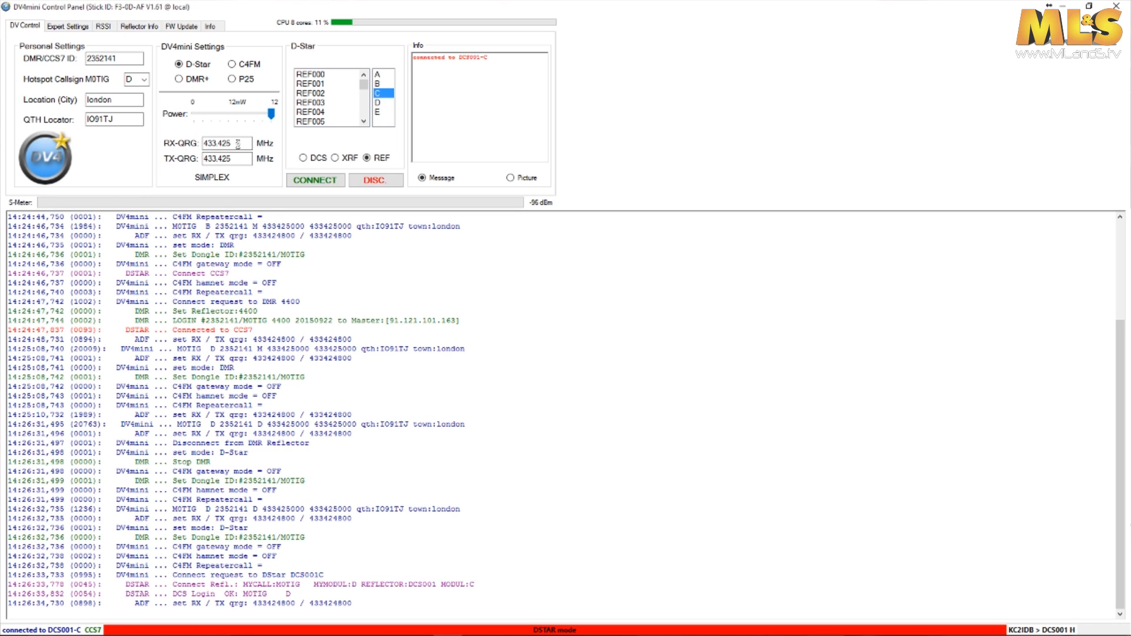
mouse_move(366, 311)
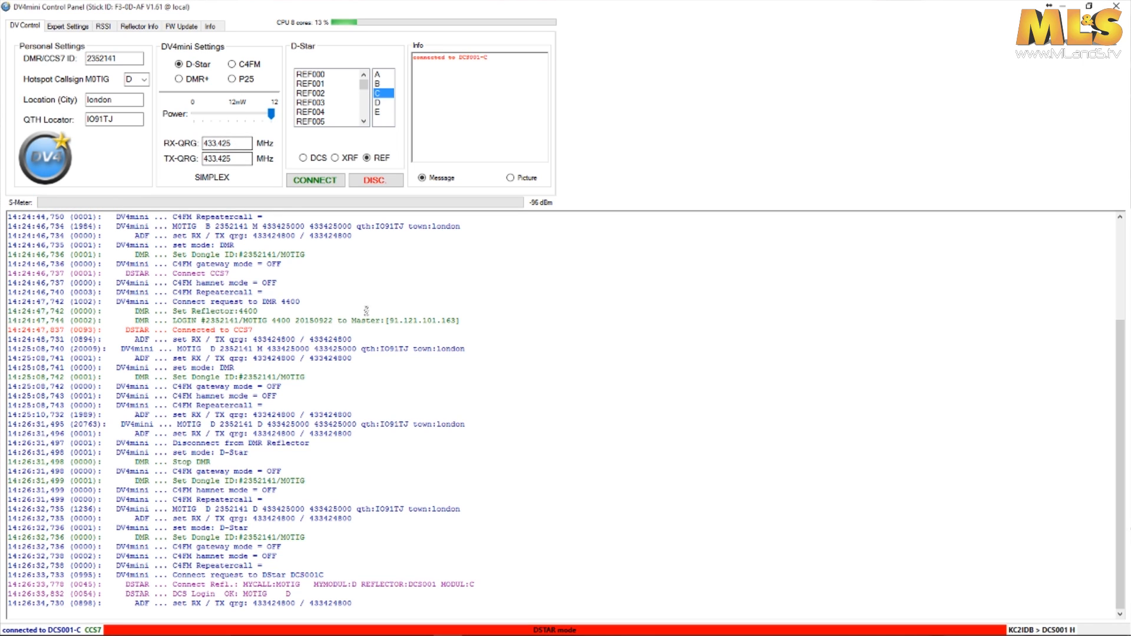
left_click(326, 82)
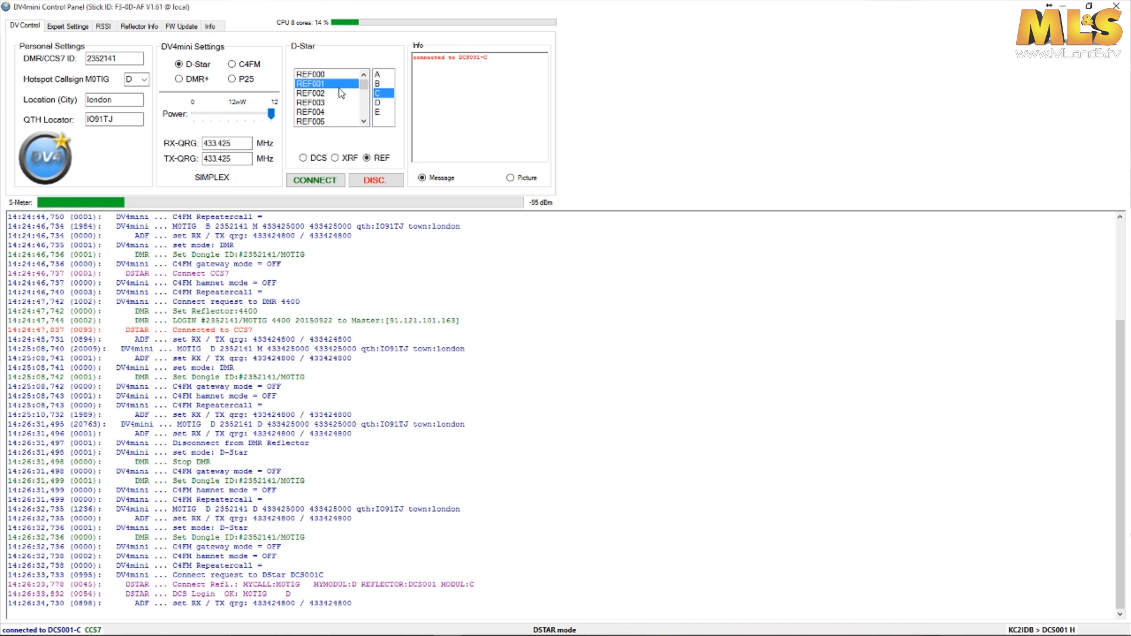
mouse_move(328, 96)
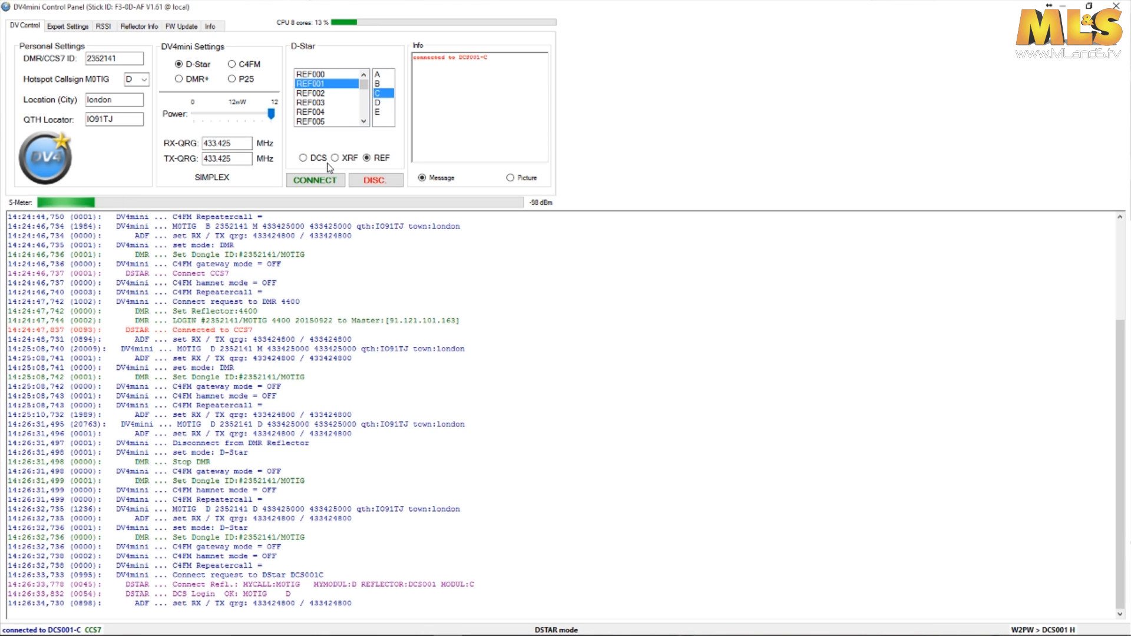
left_click(316, 180)
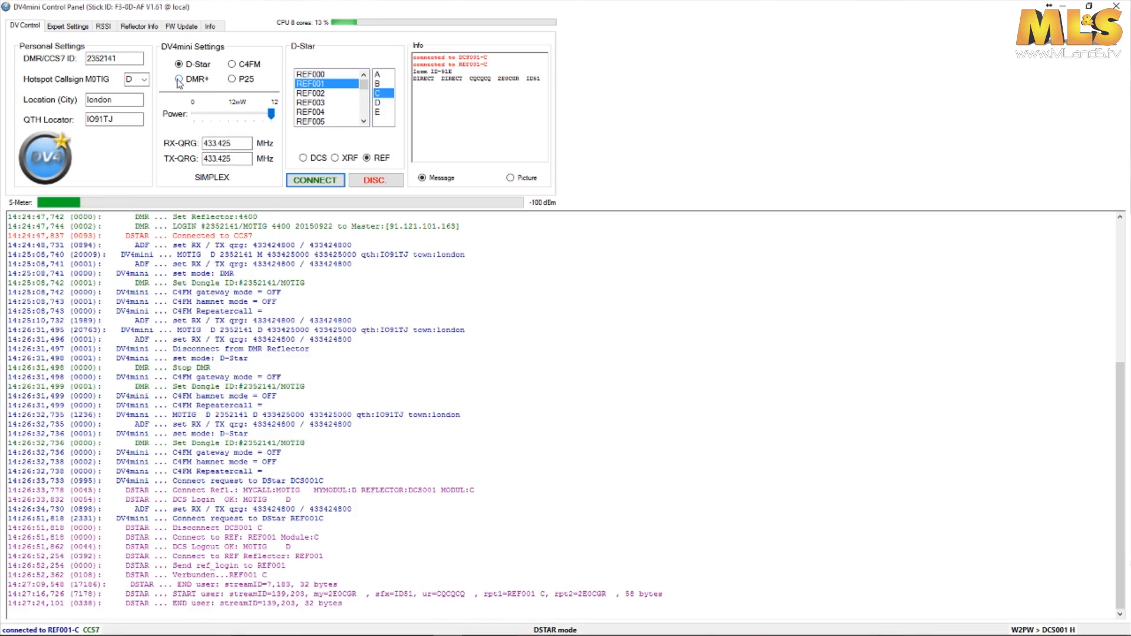
Step: Switch the dongle back to DMR+ and launch Hytera Customer Programming Software from Start
left_click(176, 79)
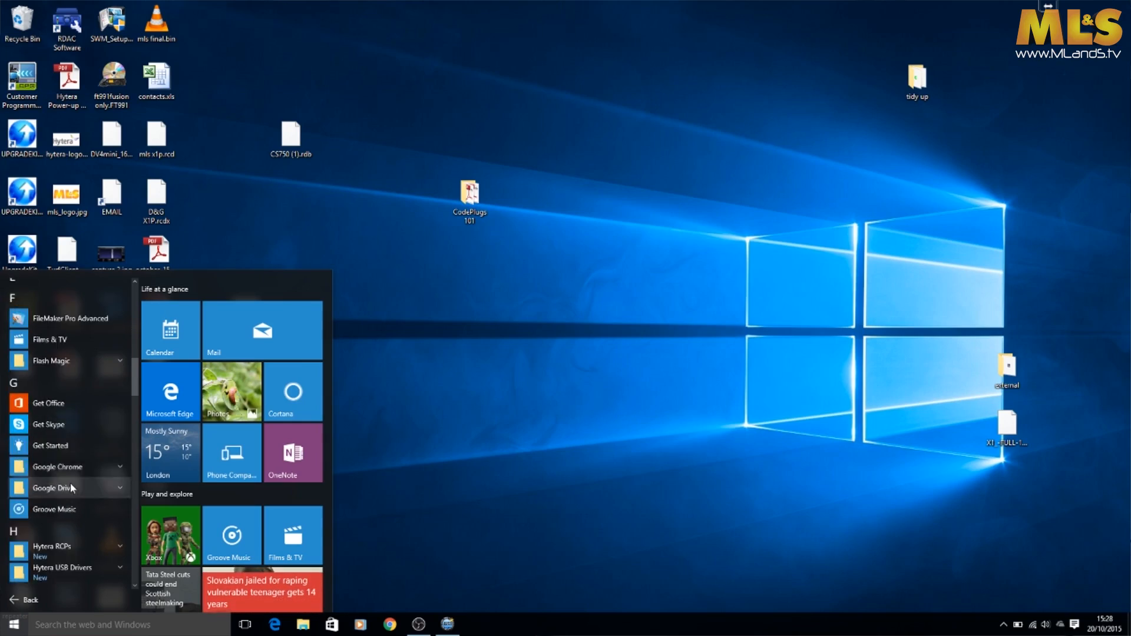
scroll("down", 3)
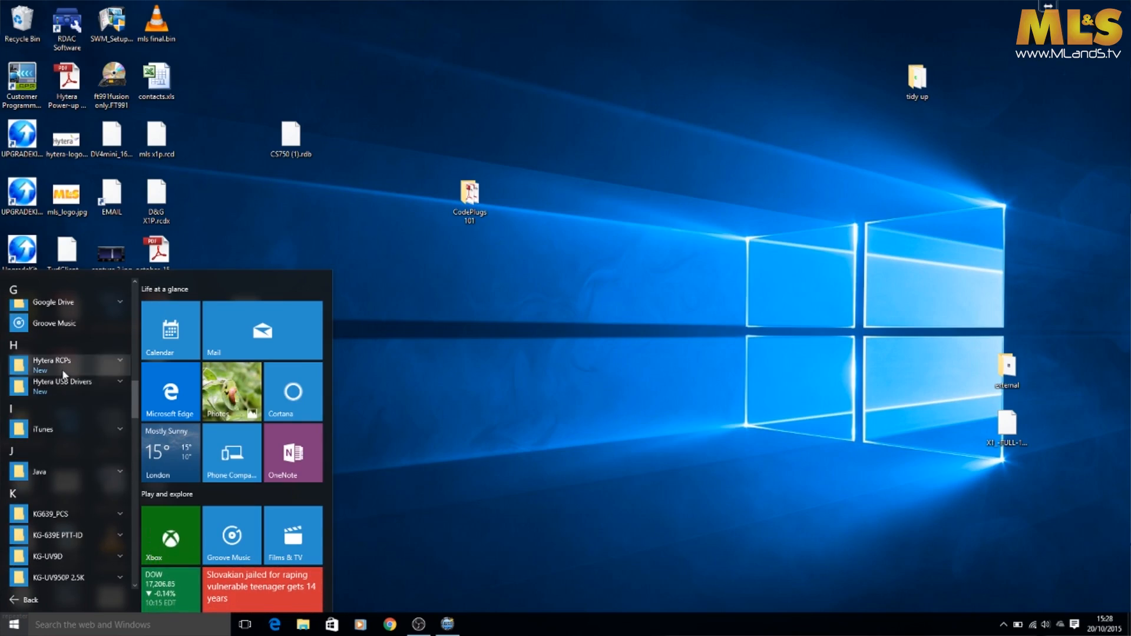
left_click(57, 362)
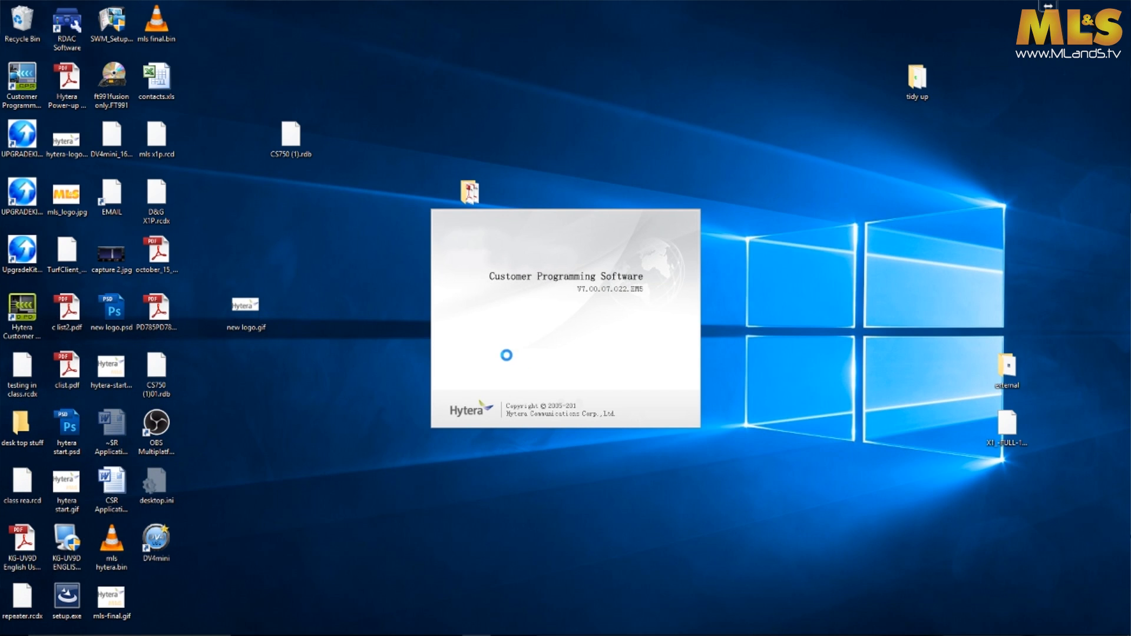
Step: Load the recent D&G X1P.rcdx codeplug and expand its Conventional settings
left_click(9, 23)
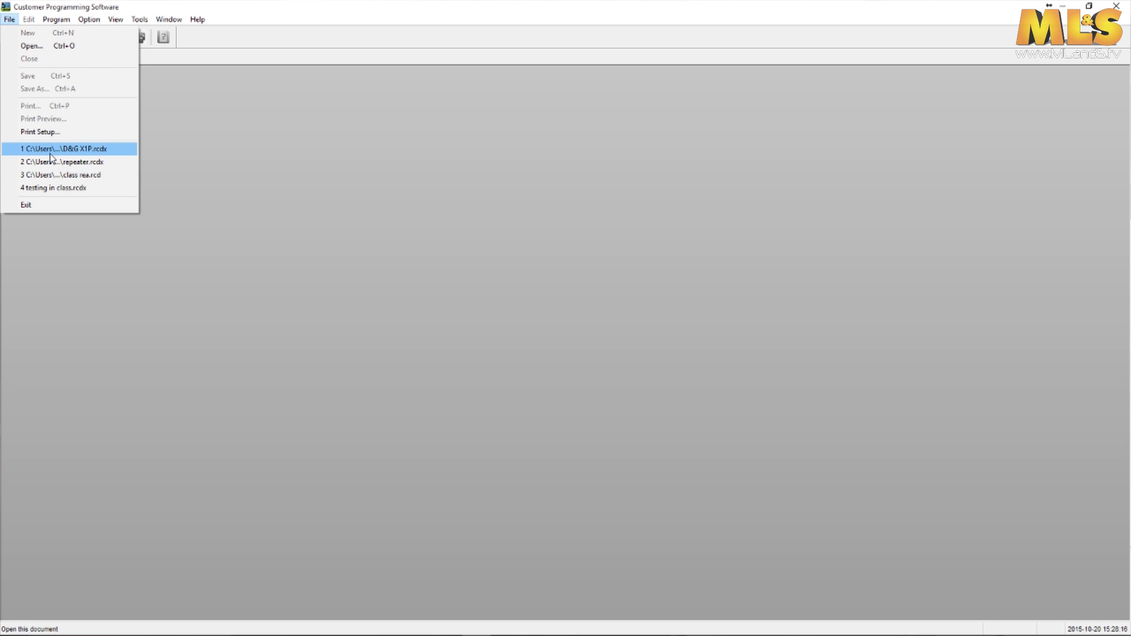
left_click(57, 149)
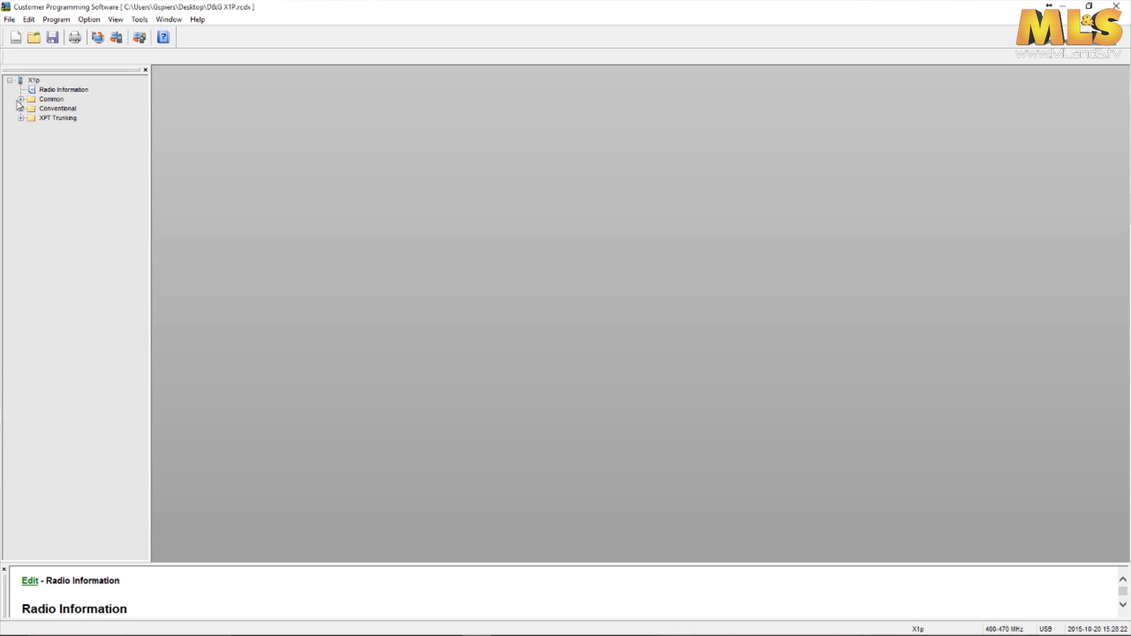
left_click(21, 109)
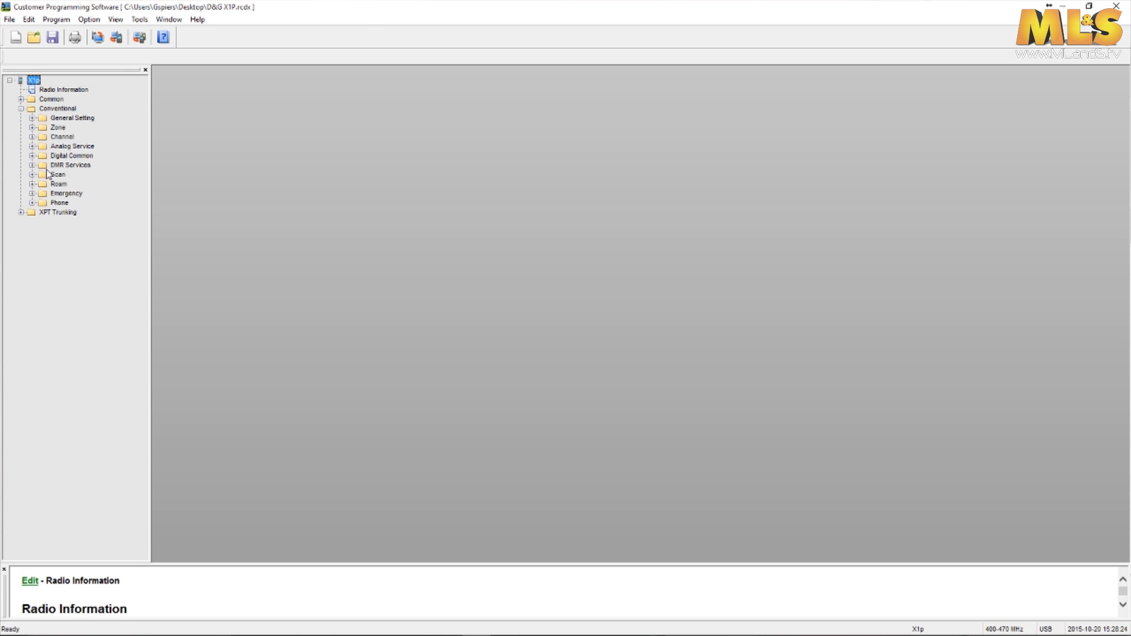
Step: Browse the channel list, then expand the zone list including DV4MINI
left_click(33, 136)
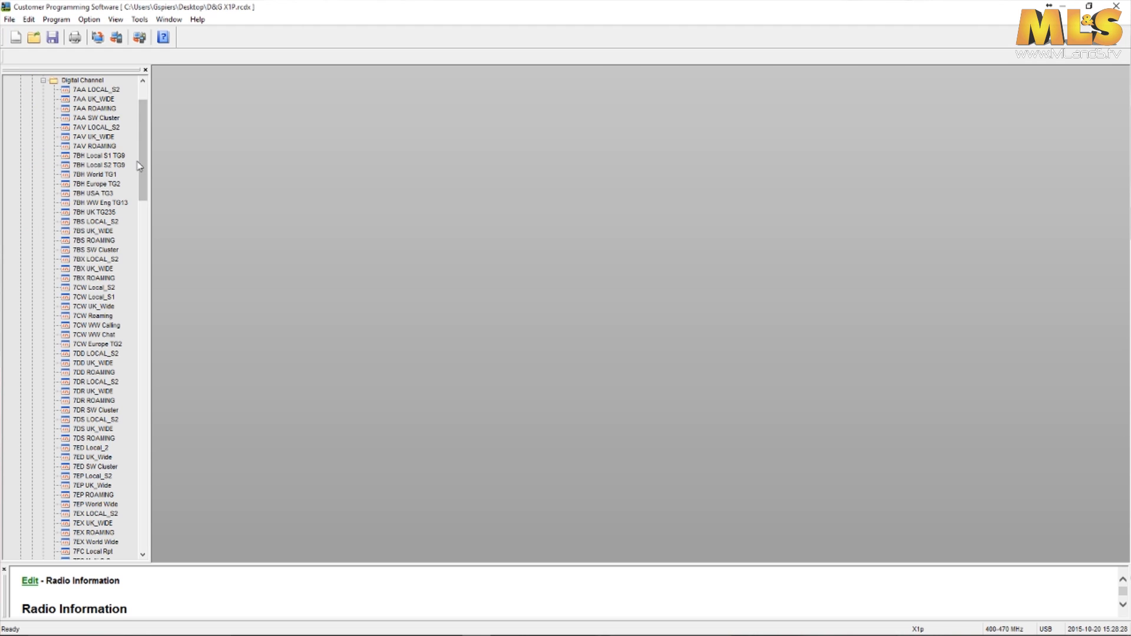
scroll("down", 3)
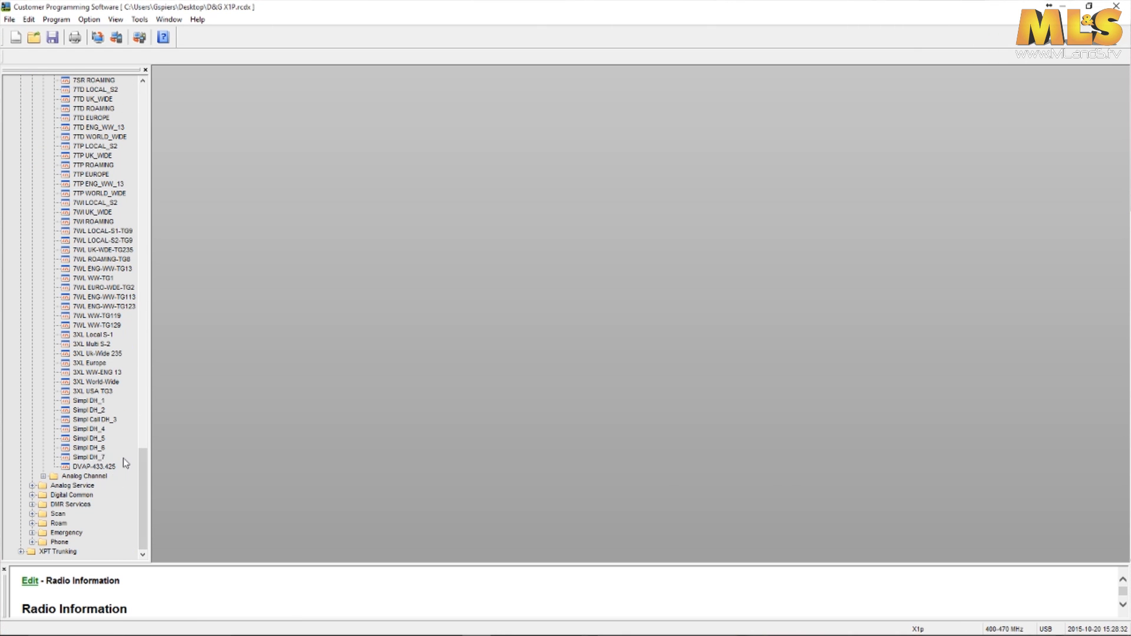
mouse_move(149, 450)
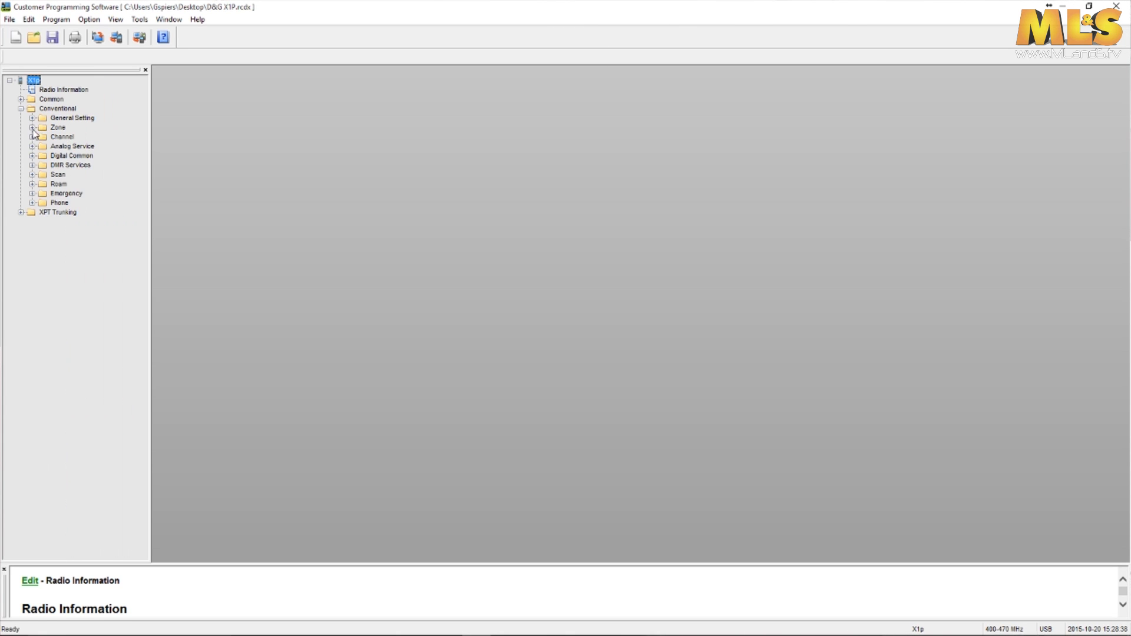
left_click(33, 127)
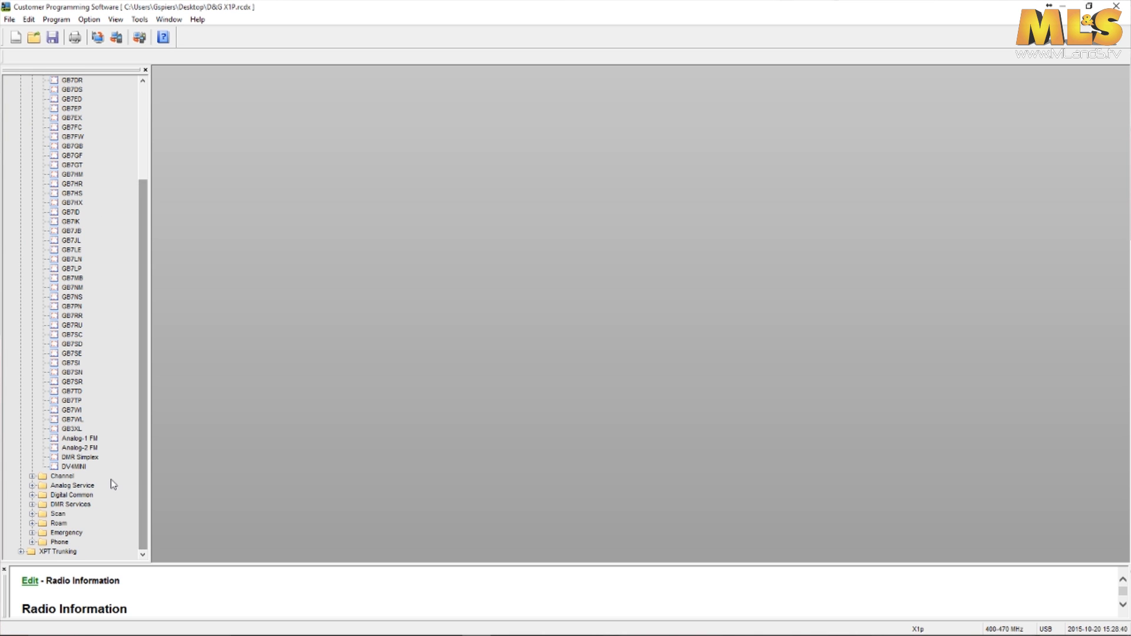
Step: Display the DV4MINI zone editor with DVAP-433.425 as its single member channel
double_click(65, 467)
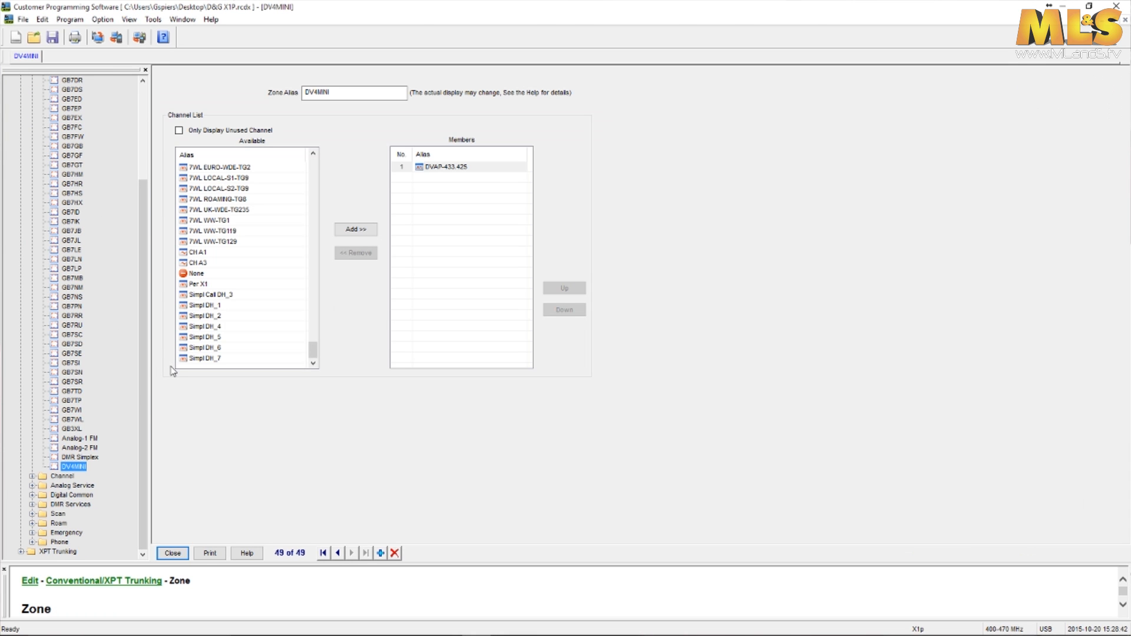
mouse_move(472, 186)
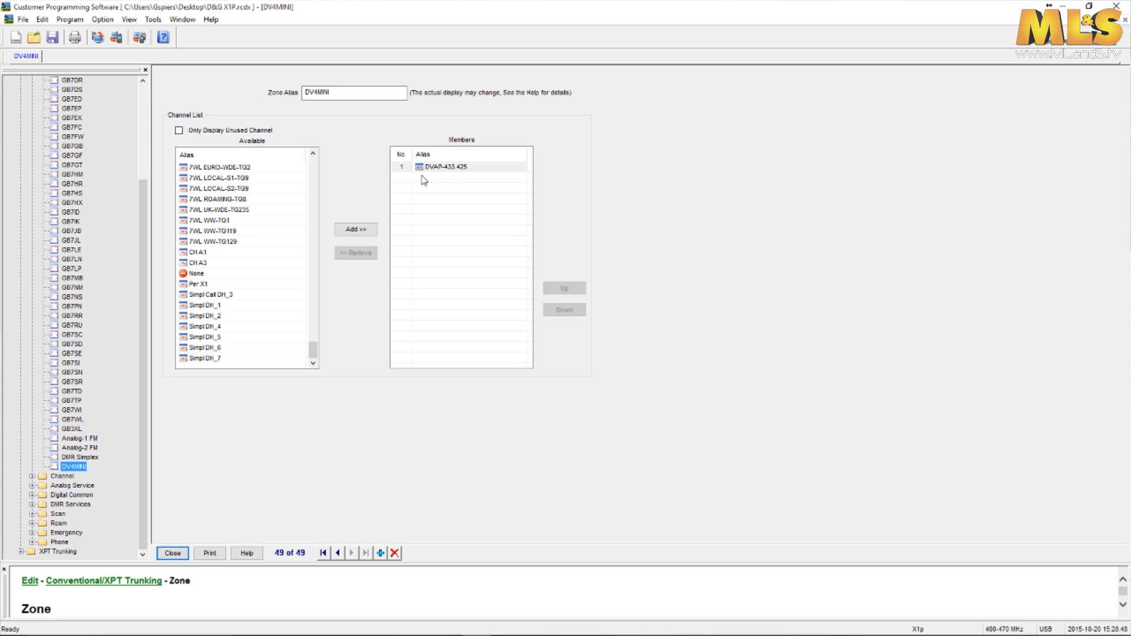
mouse_move(455, 175)
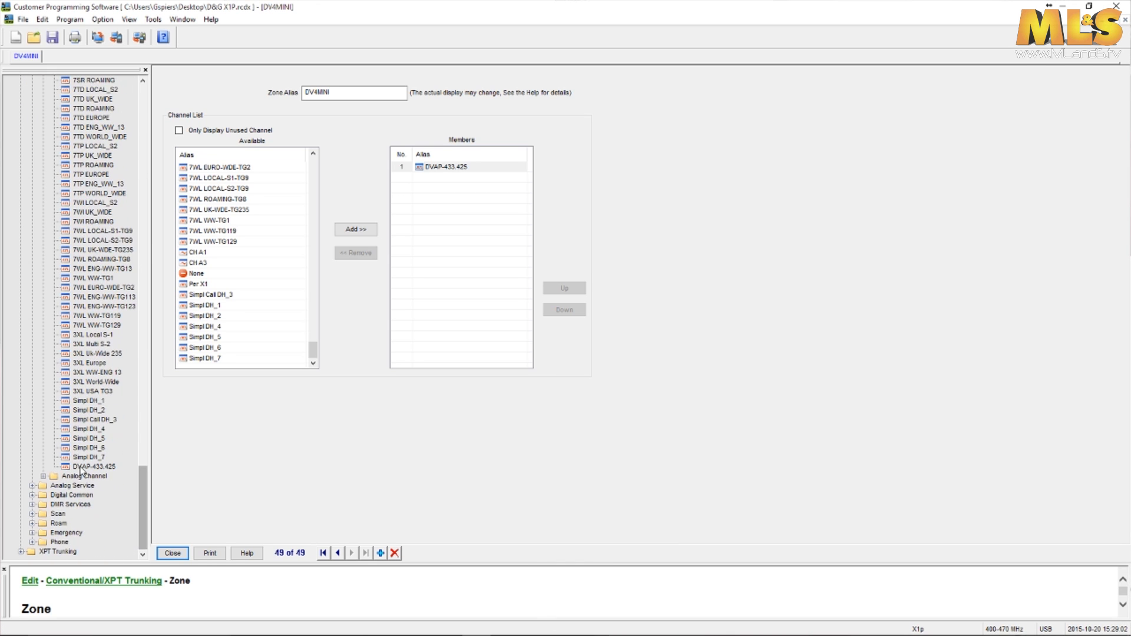
Step: Display the DVAP-433.425 channel with colour code 1, slot 2 and 433.425000 MHz Rx/Tx
double_click(88, 467)
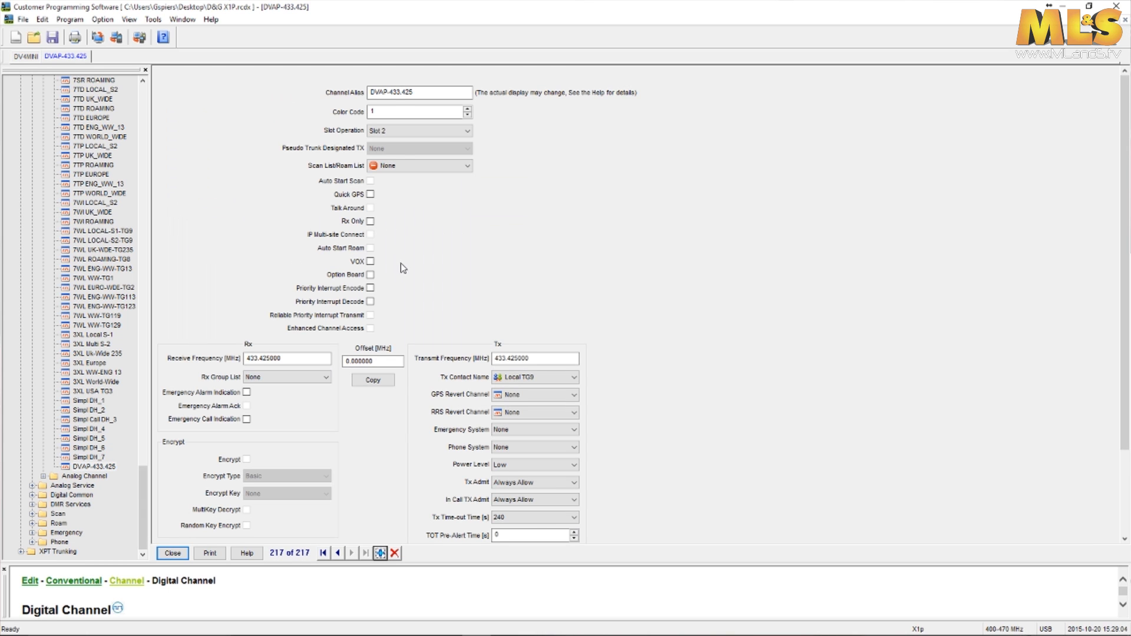
mouse_move(437, 105)
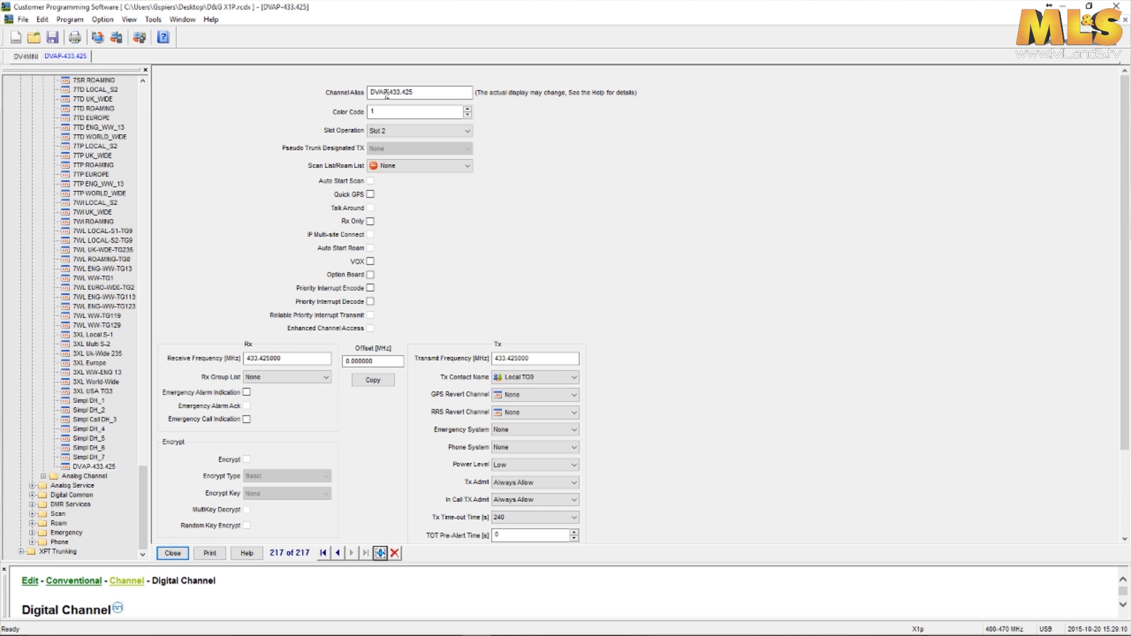
mouse_move(374, 115)
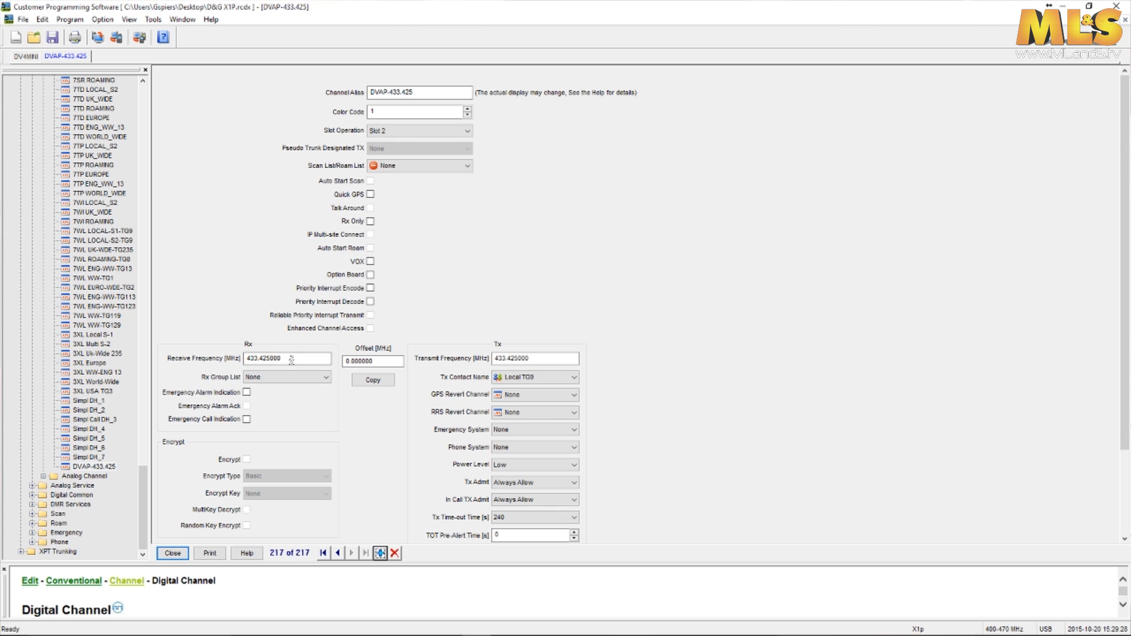
left_click(534, 358)
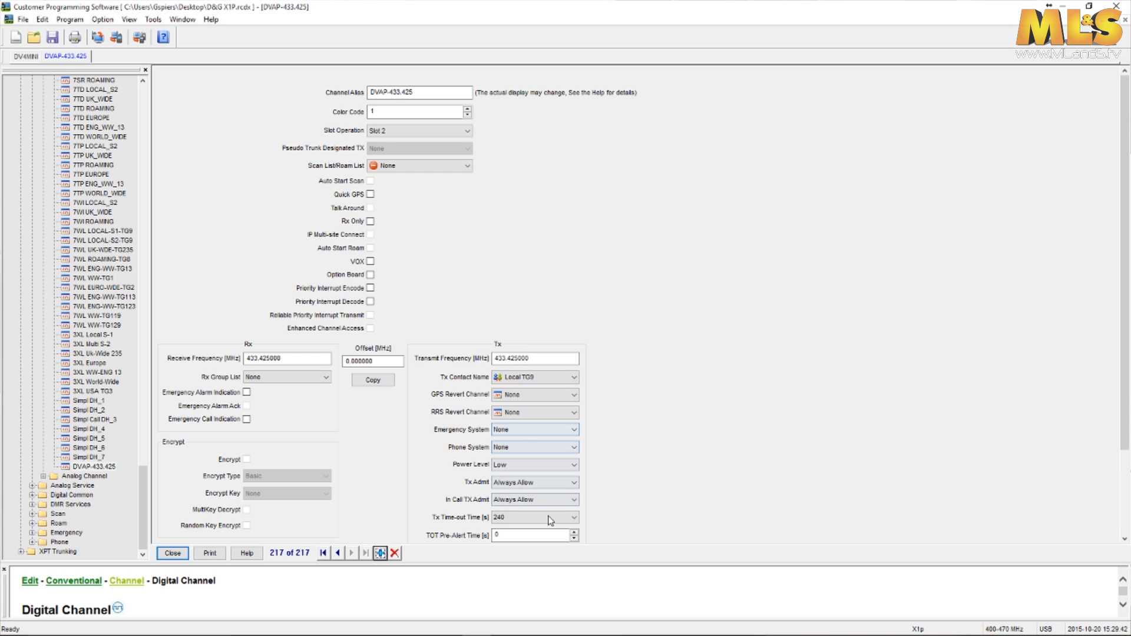
mouse_move(506, 496)
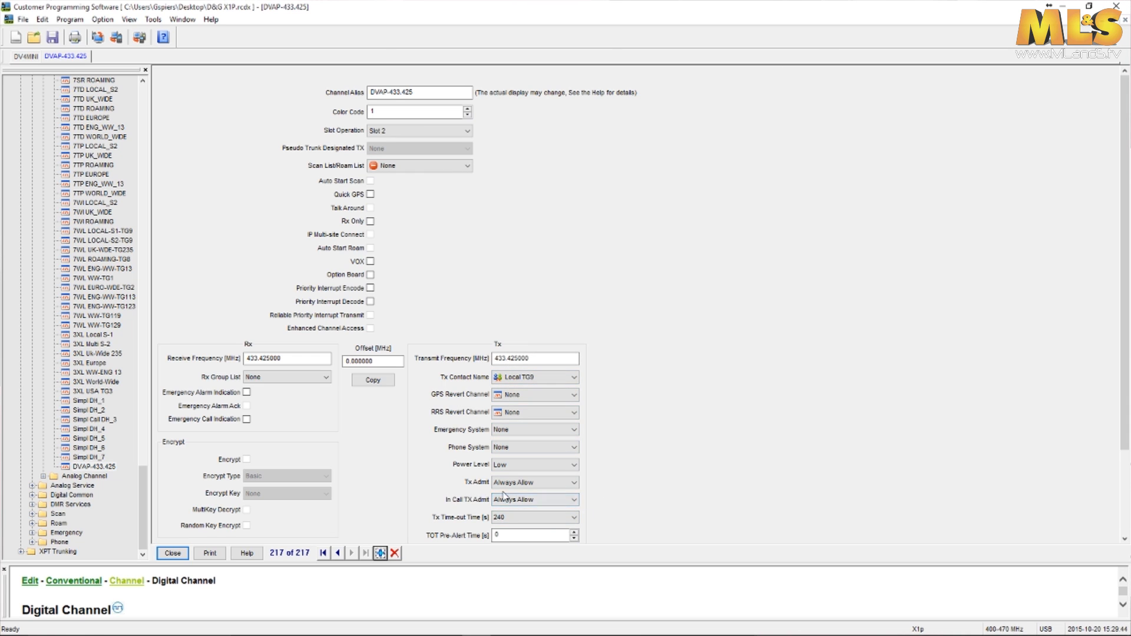
mouse_move(452, 507)
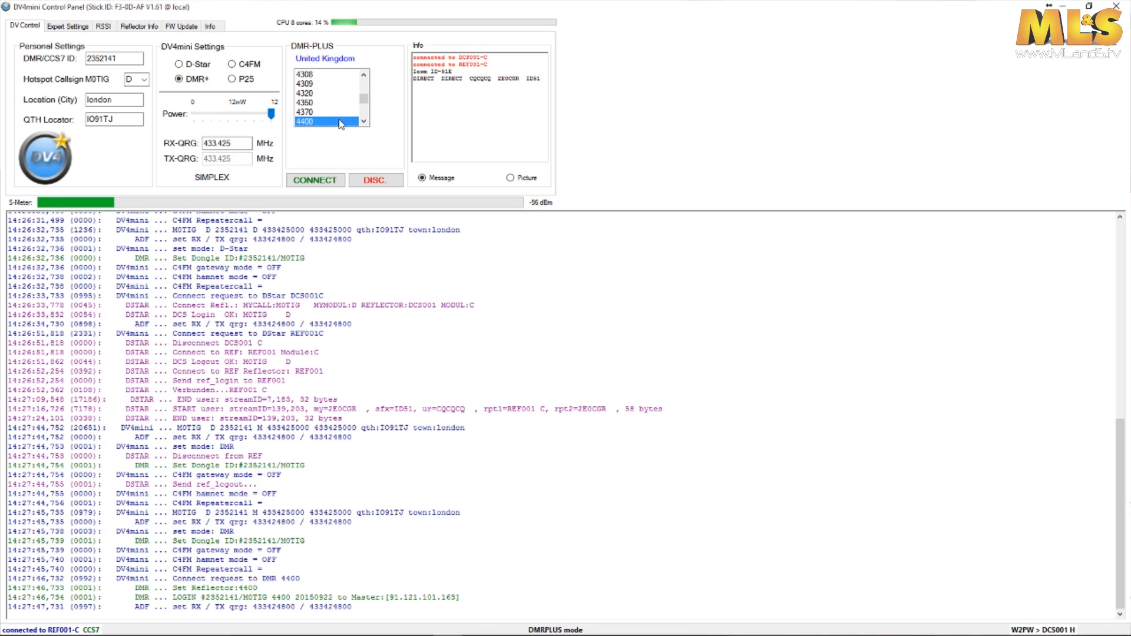
left_click(363, 120)
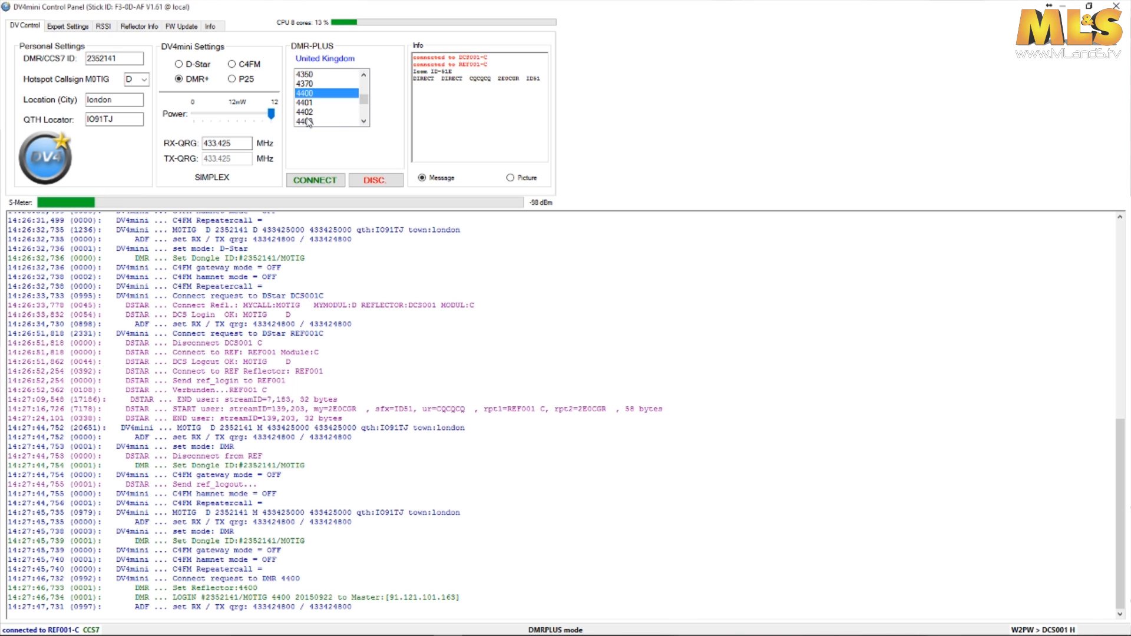
left_click(323, 112)
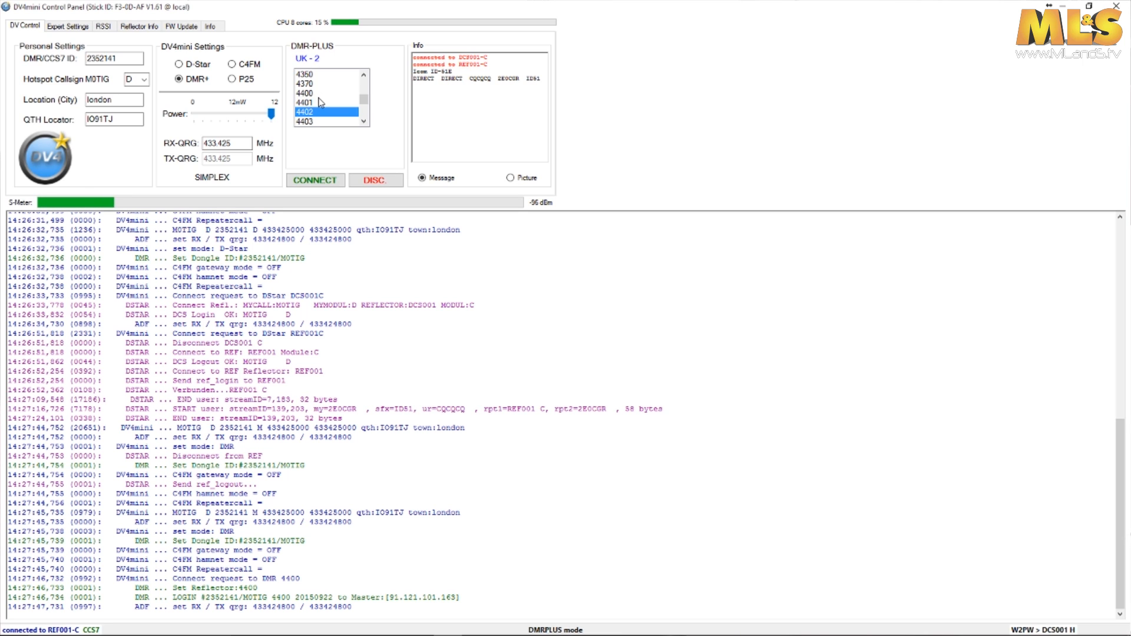
left_click(322, 93)
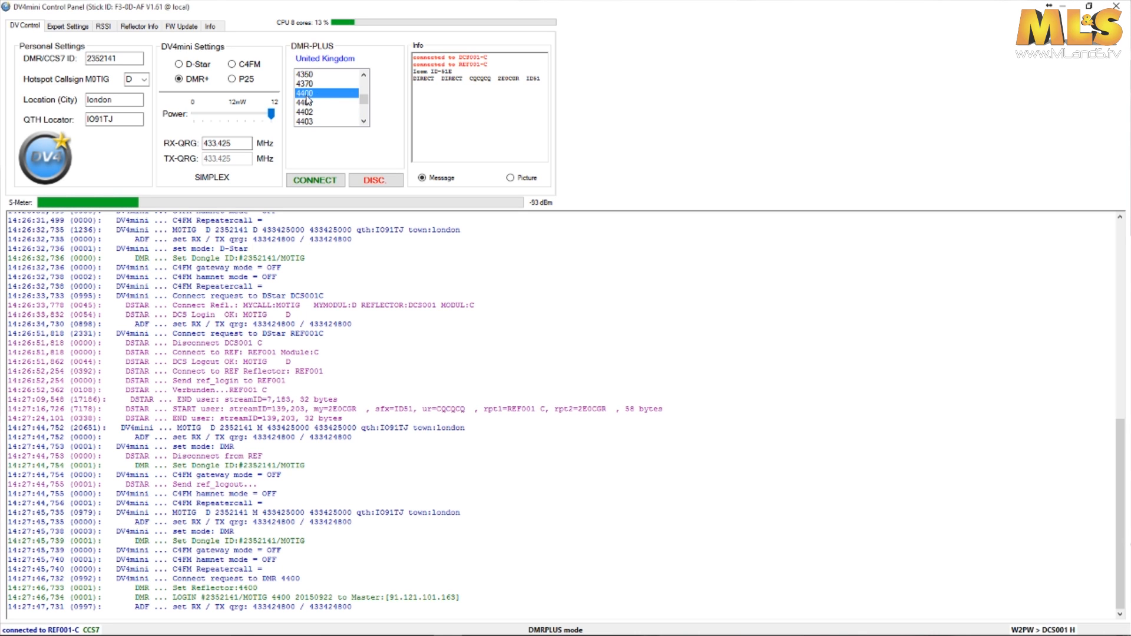